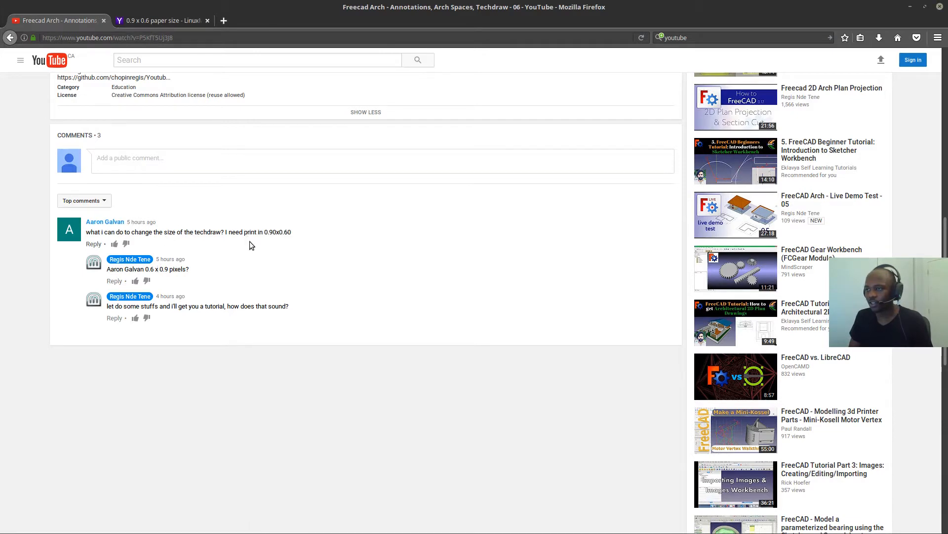
mouse_move(285, 238)
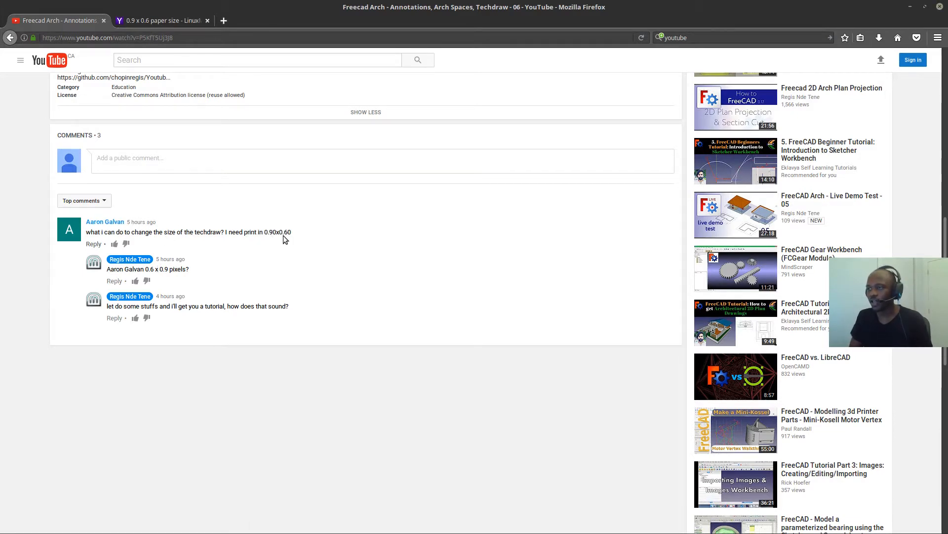
mouse_move(276, 235)
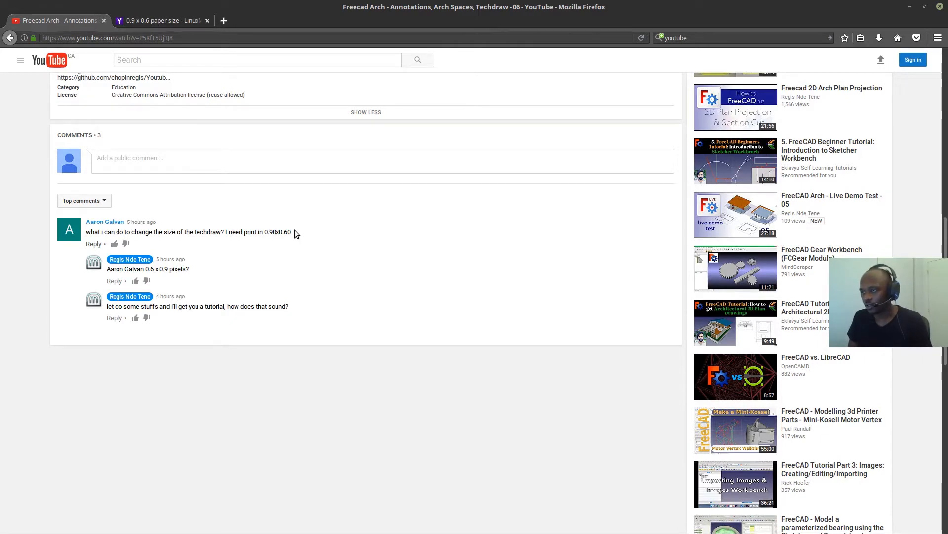
Open the File menu in the new blank Inkscape document.
double_click(281, 232)
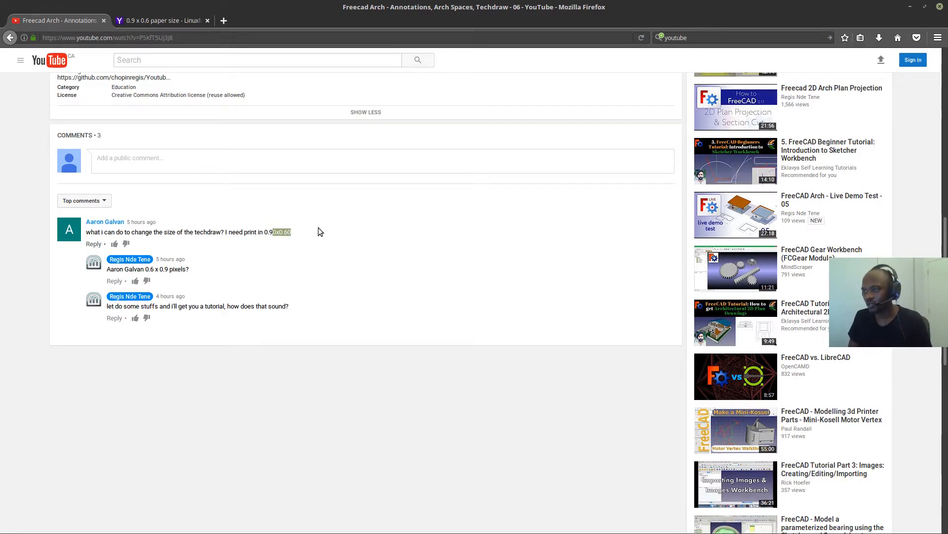
mouse_move(221, 294)
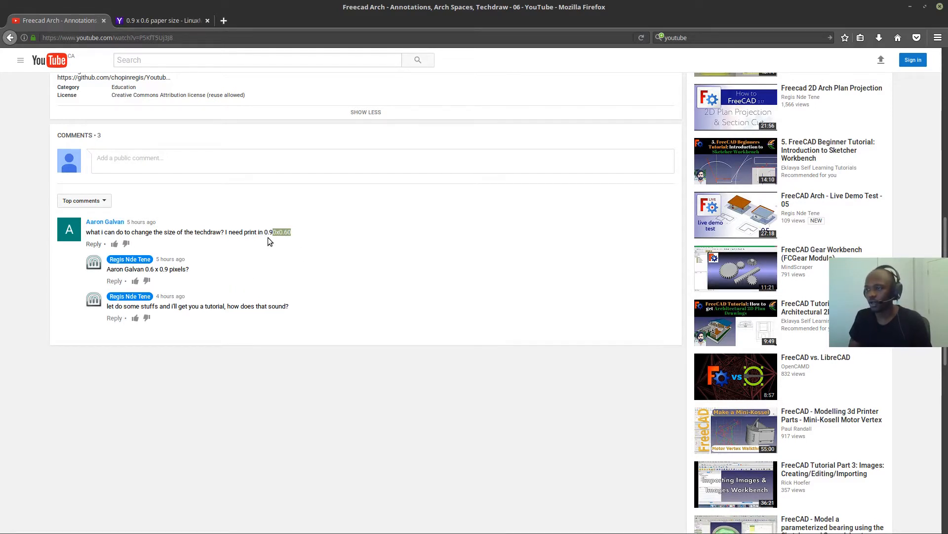
mouse_move(275, 251)
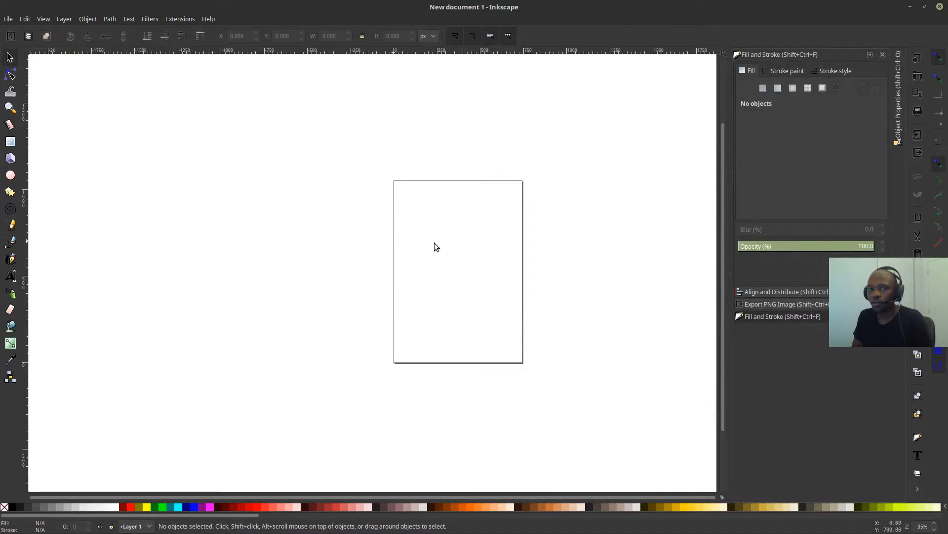
mouse_move(477, 293)
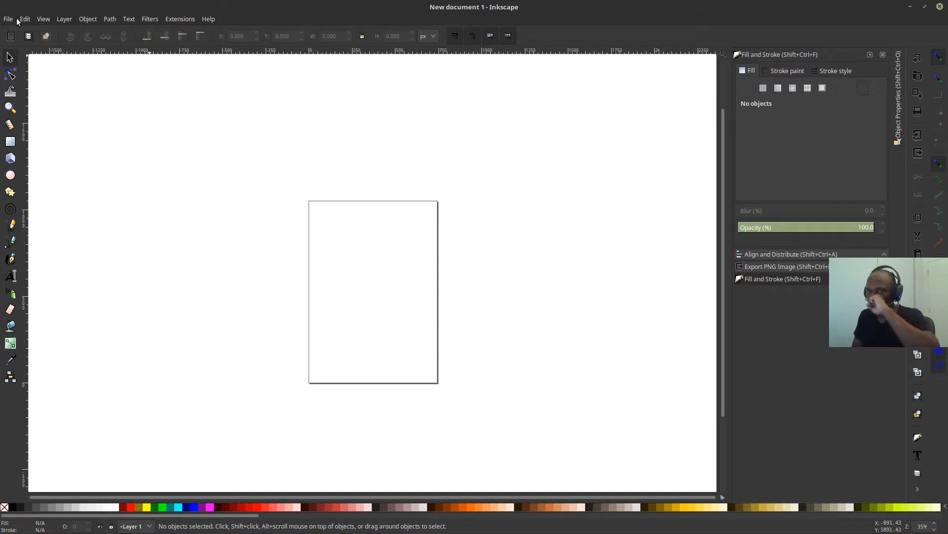
click(8, 19)
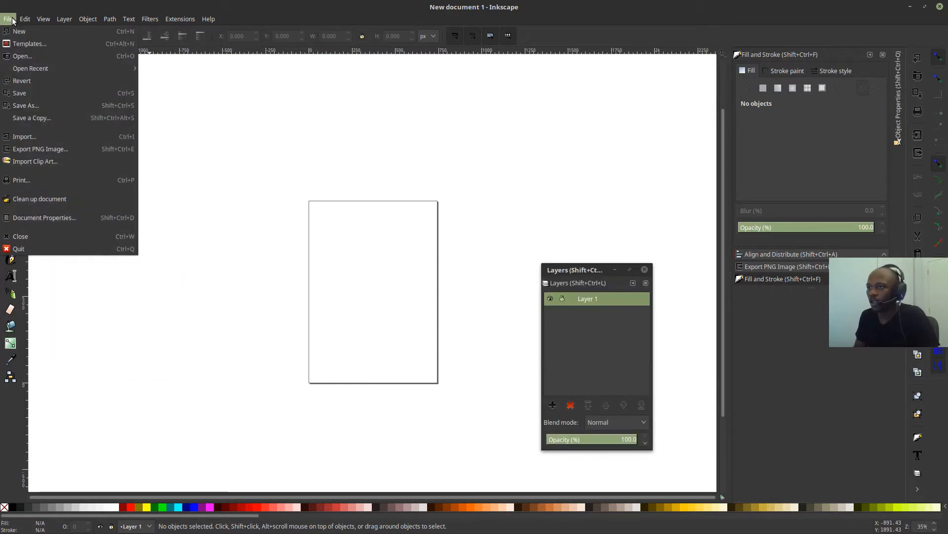
mouse_move(44, 218)
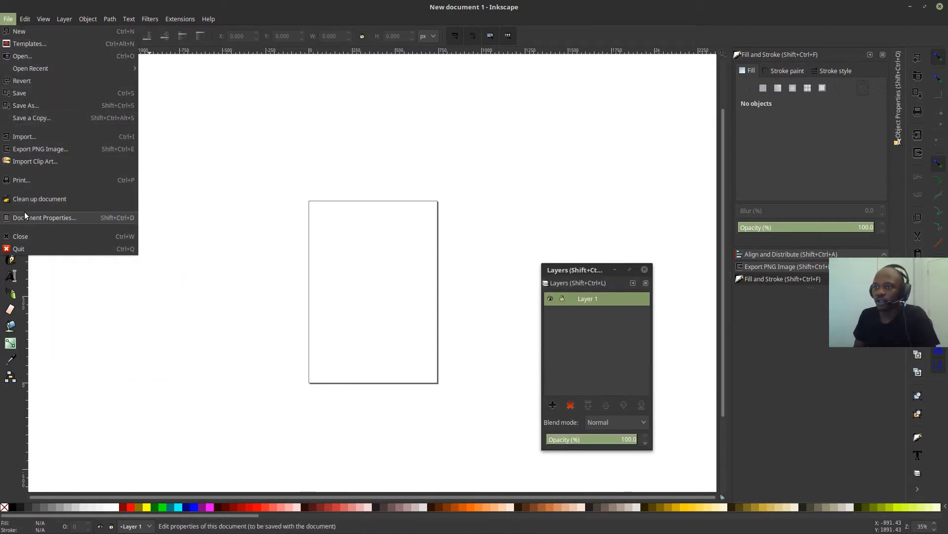
Open Document Properties, browse the page size presets, and move the dialog aside.
click(43, 217)
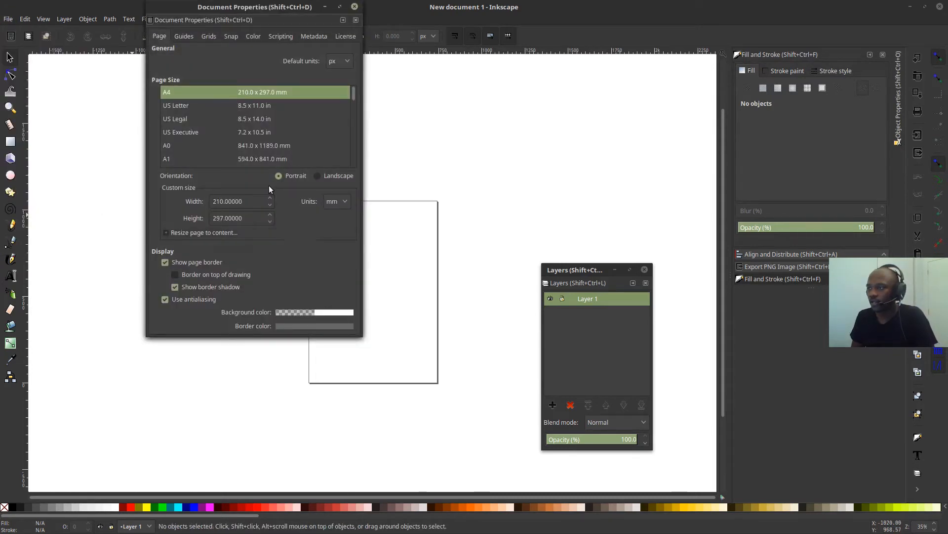
click(233, 201)
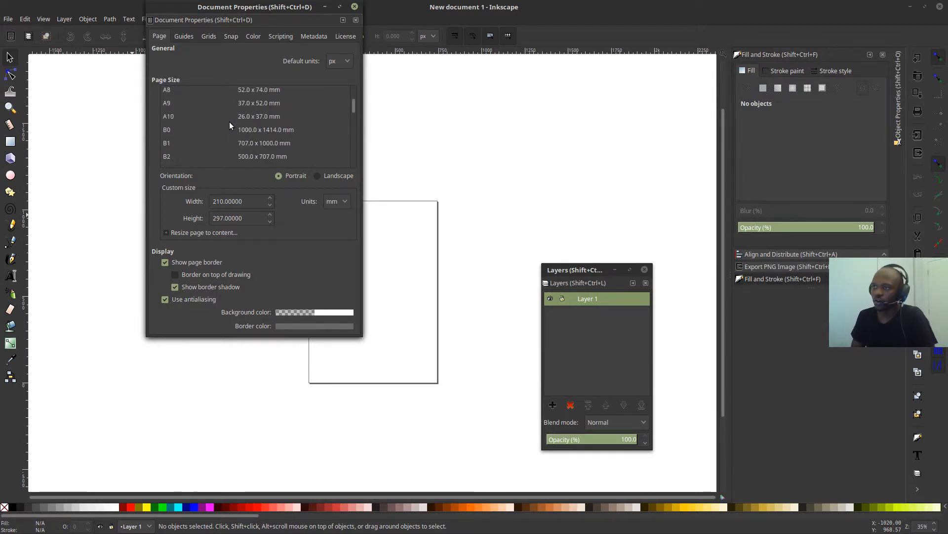
scroll(down, 3)
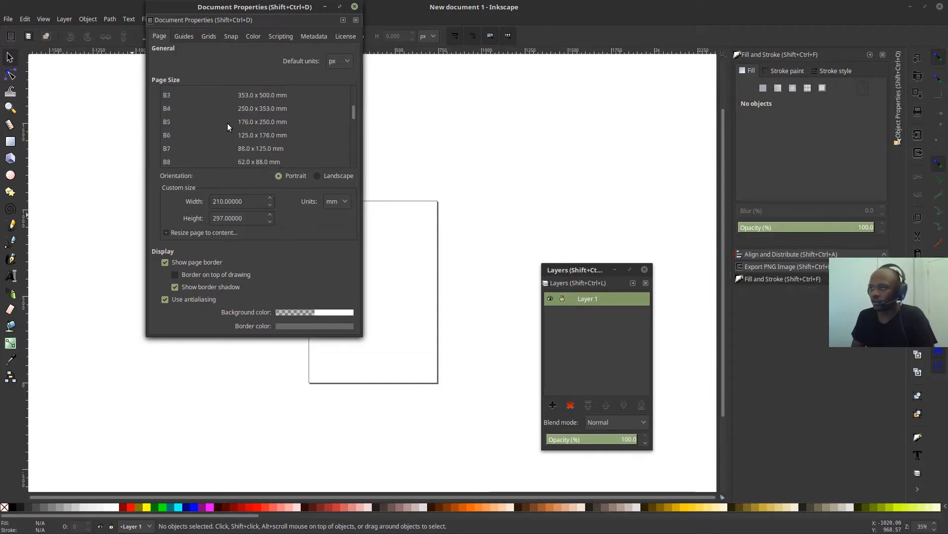
scroll(down, 3)
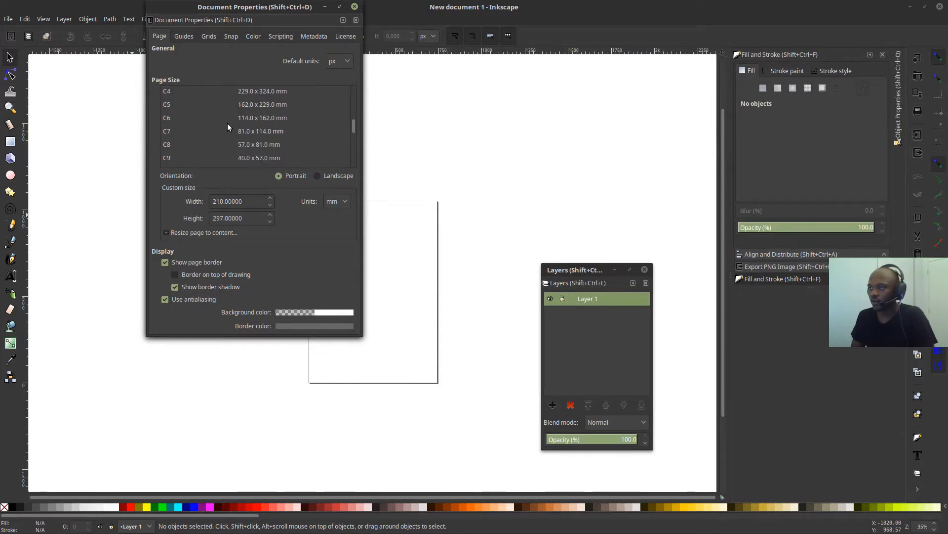
scroll(down, 3)
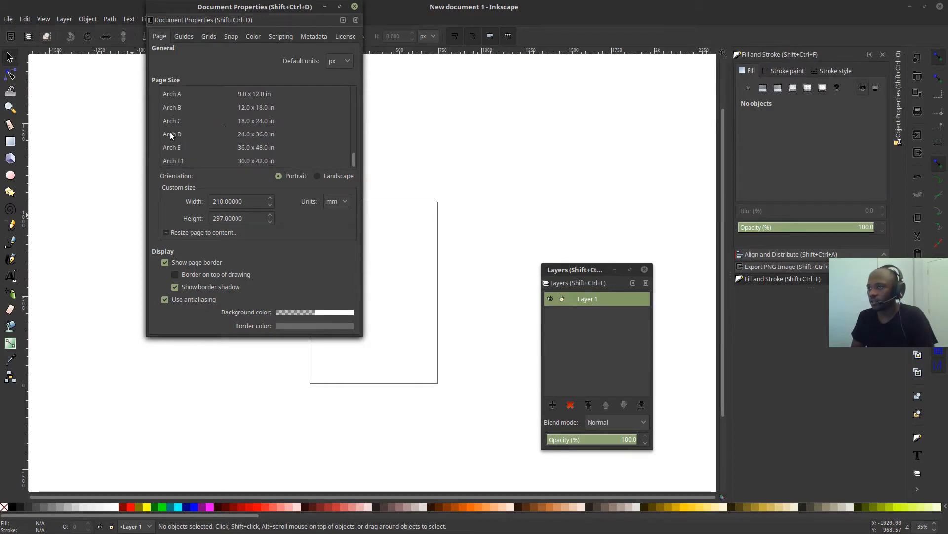
scroll(down, 3)
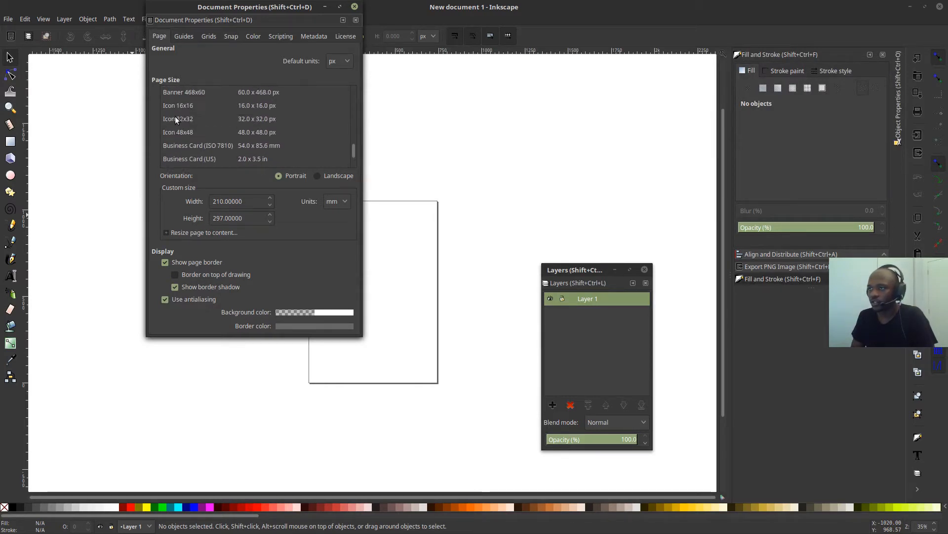
mouse_move(212, 118)
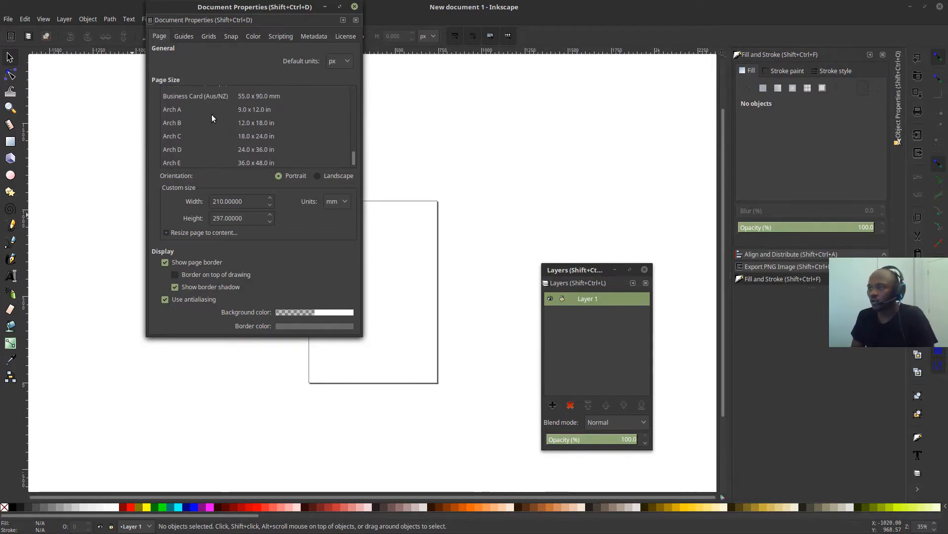
scroll(down, 3)
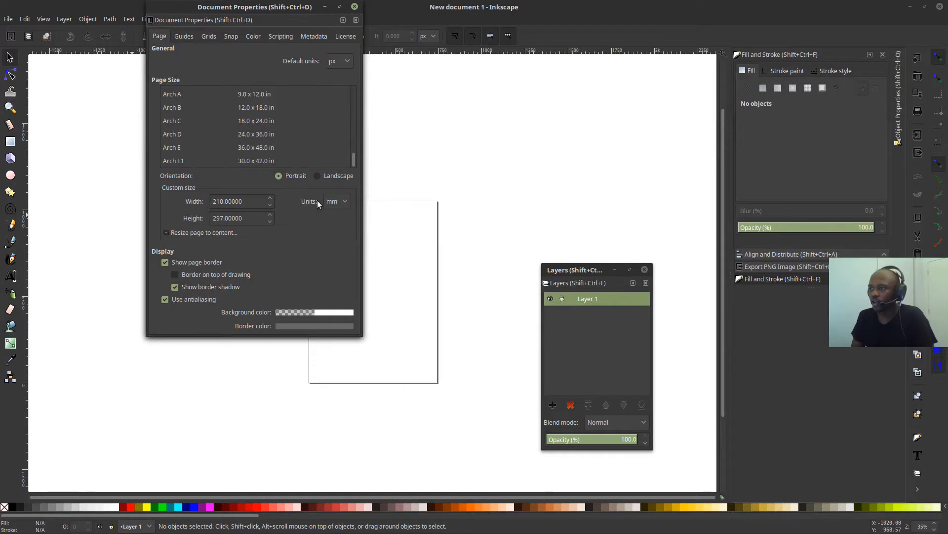
drag(254, 6, 555, 49)
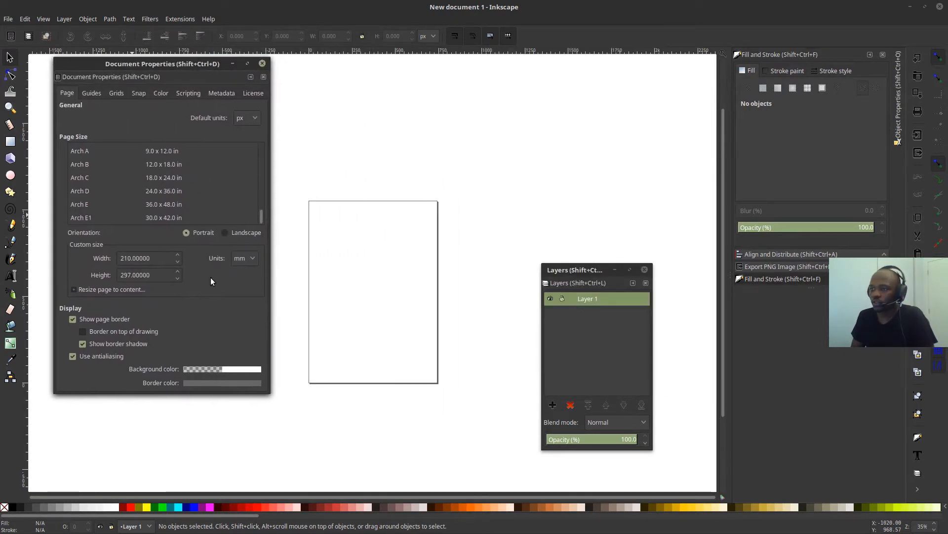
Switch page units to cm and set the page to 0.9 × 0.6 cm landscape.
click(245, 258)
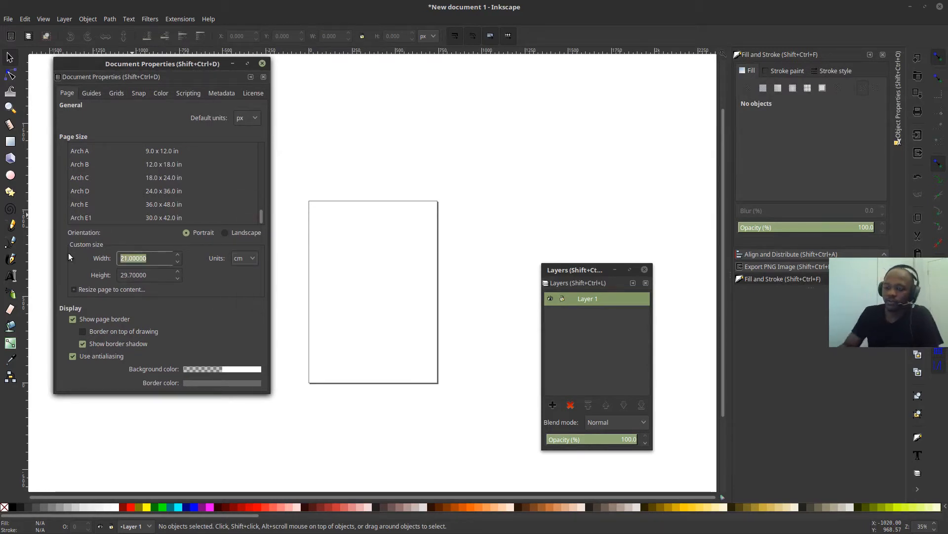
text(0.60000)
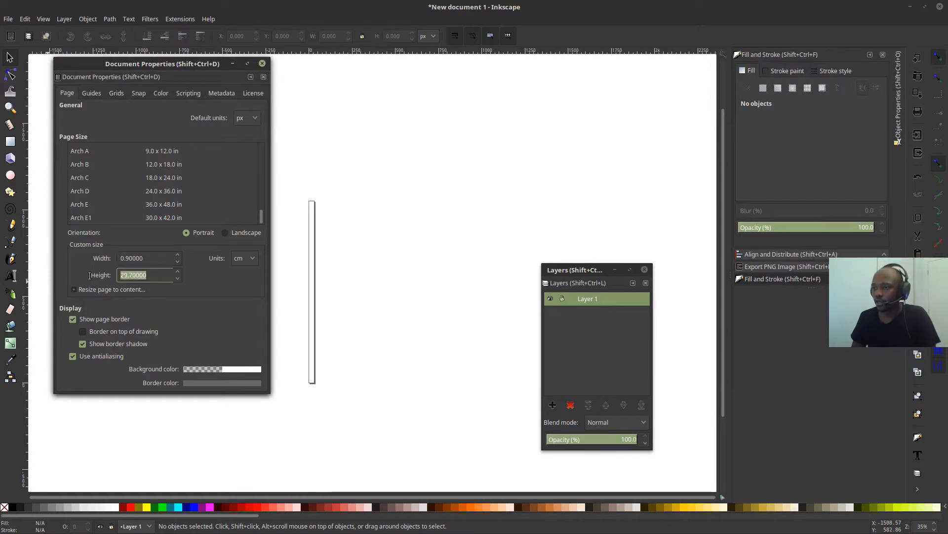
text(0)
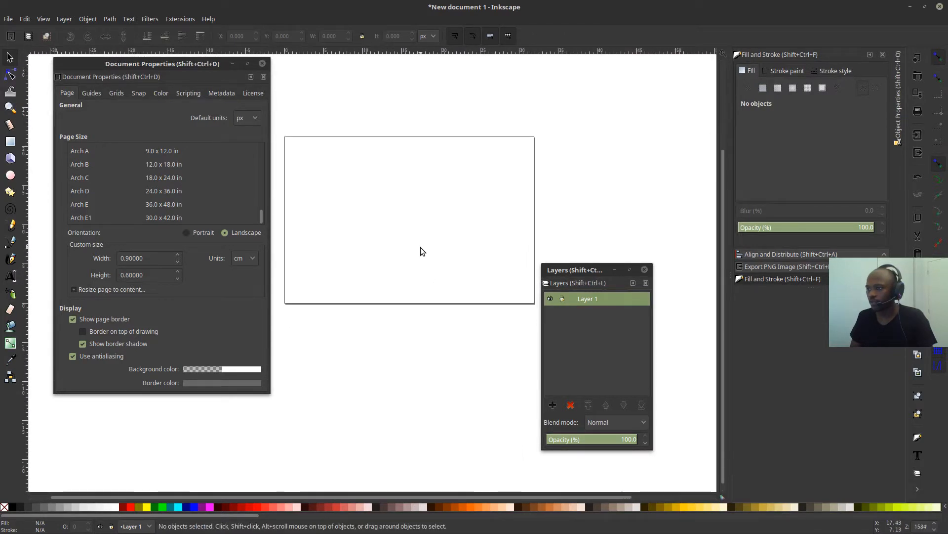
mouse_move(382, 228)
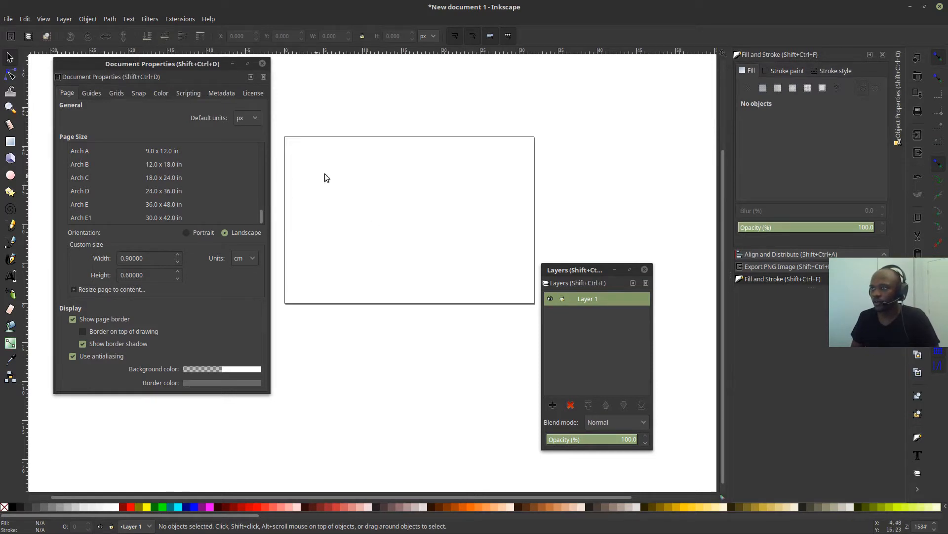
mouse_move(366, 169)
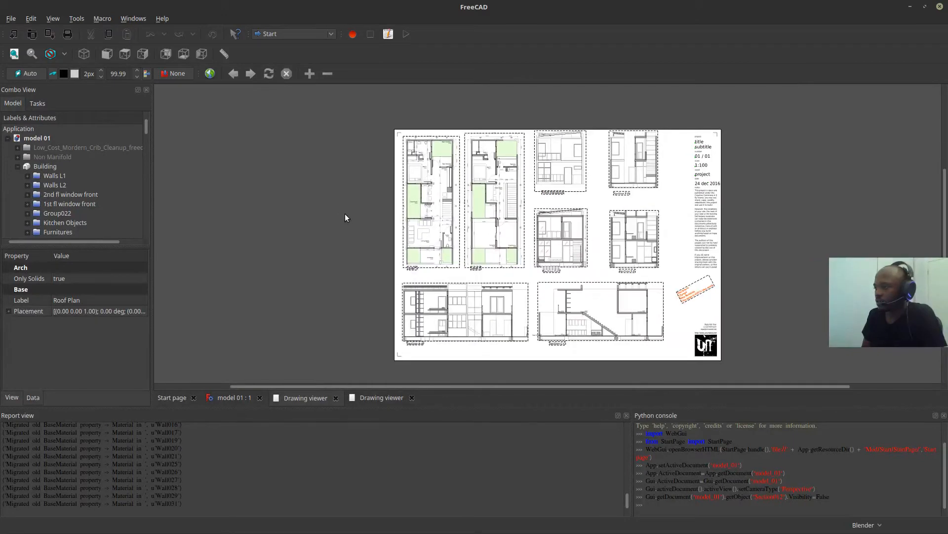
click(234, 397)
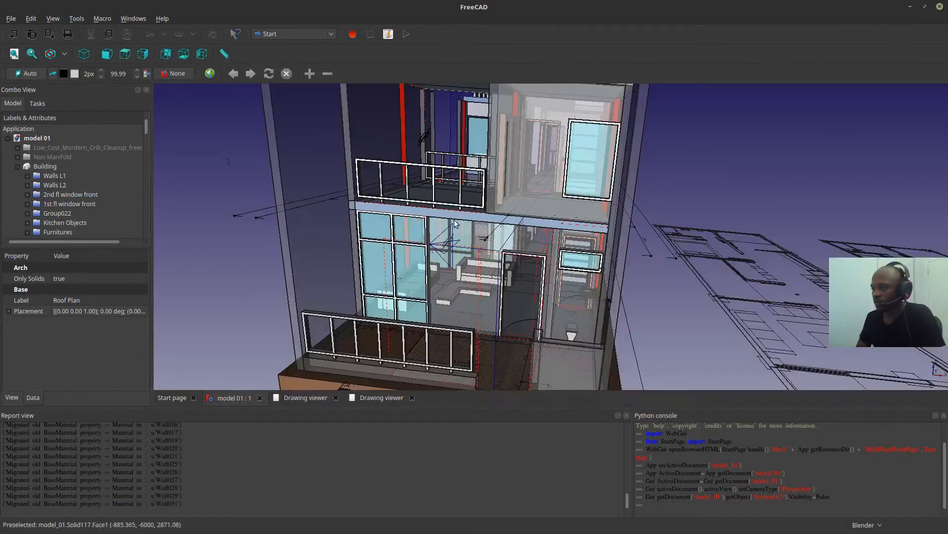
scroll(down, 3)
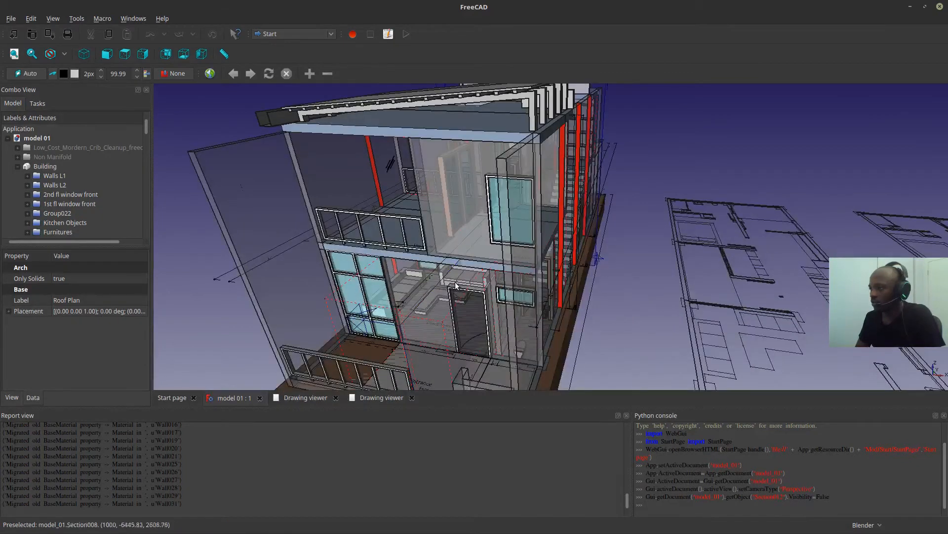
drag(456, 284, 421, 272)
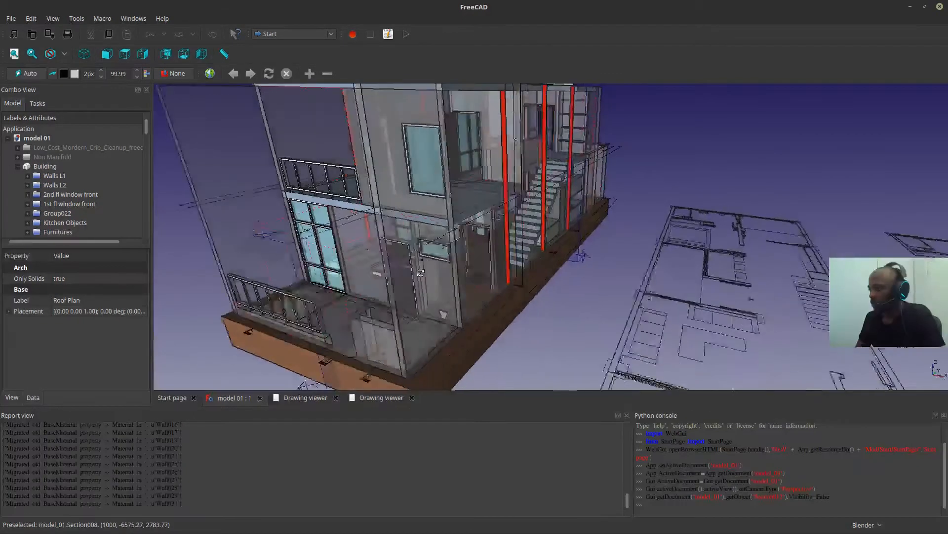
drag(420, 273, 587, 302)
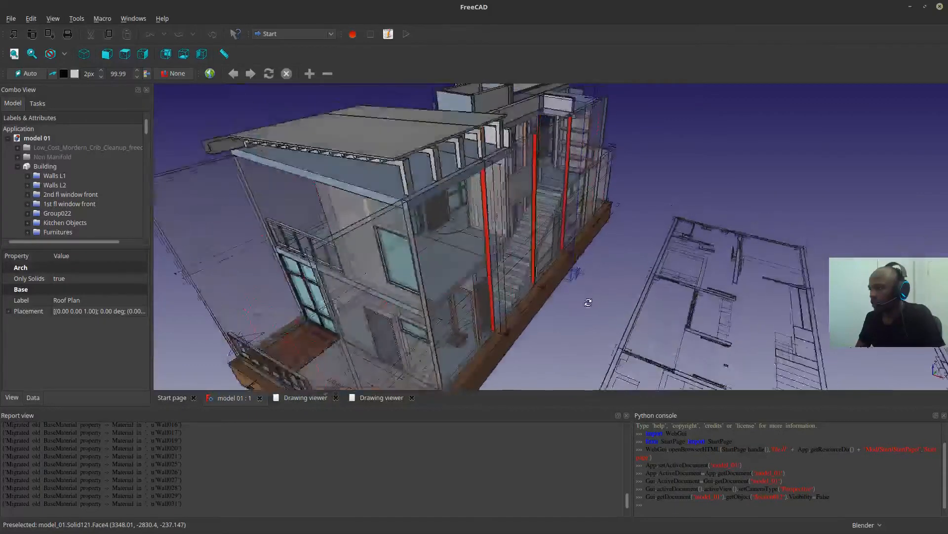
drag(588, 302, 570, 285)
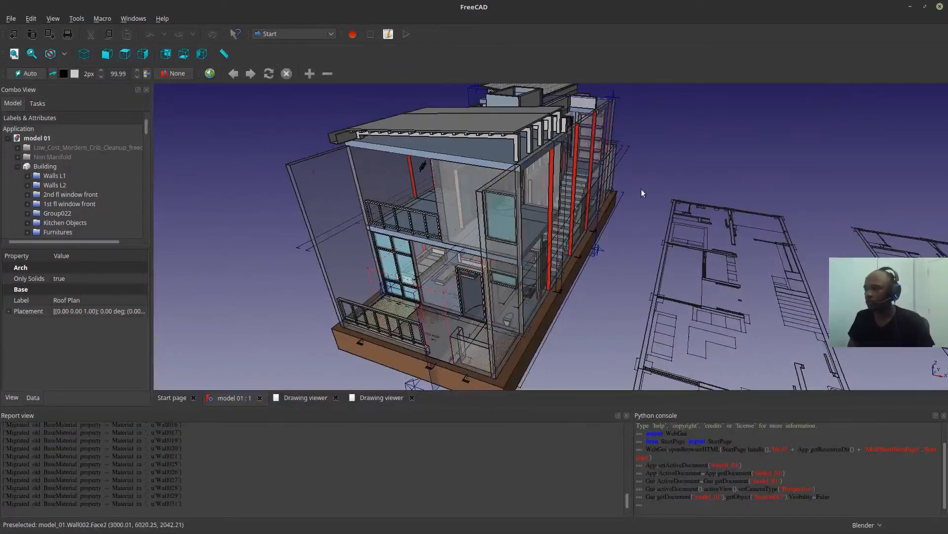
click(545, 218)
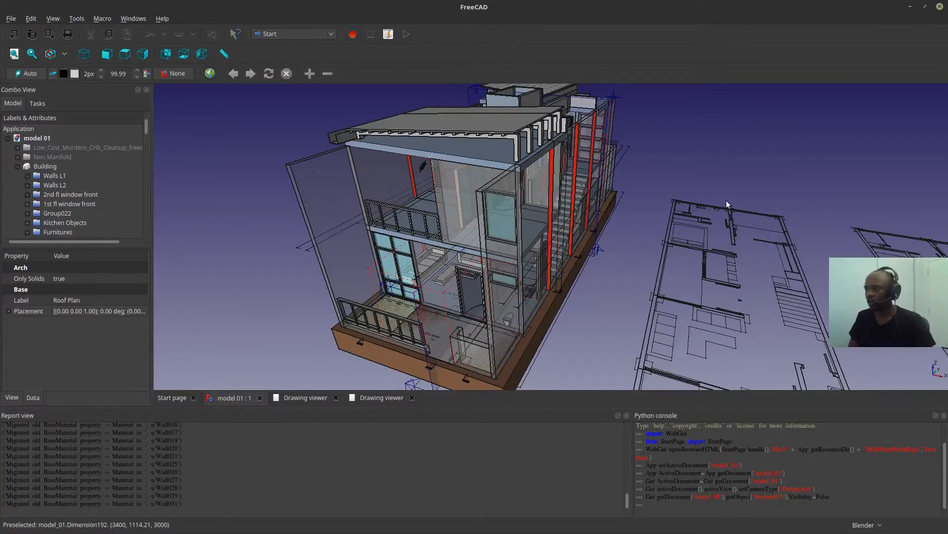
mouse_move(638, 232)
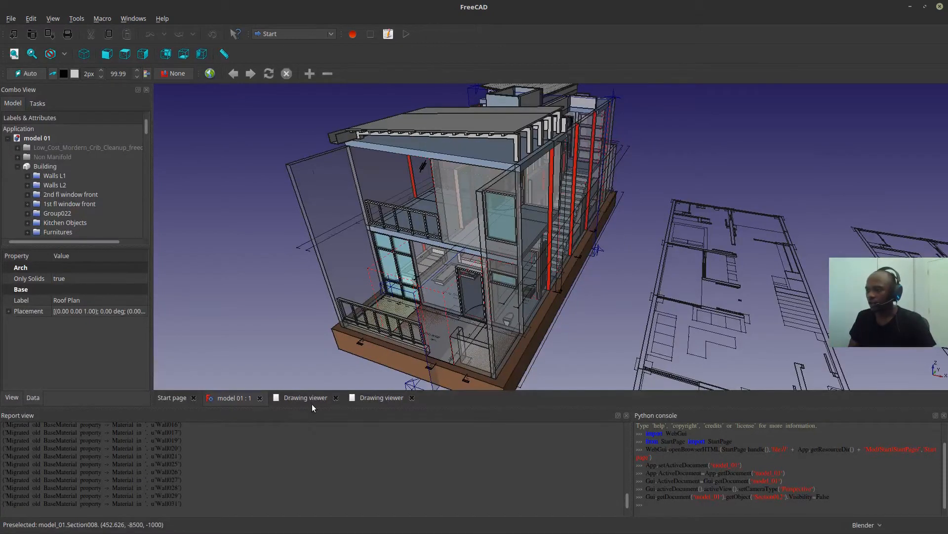
click(305, 397)
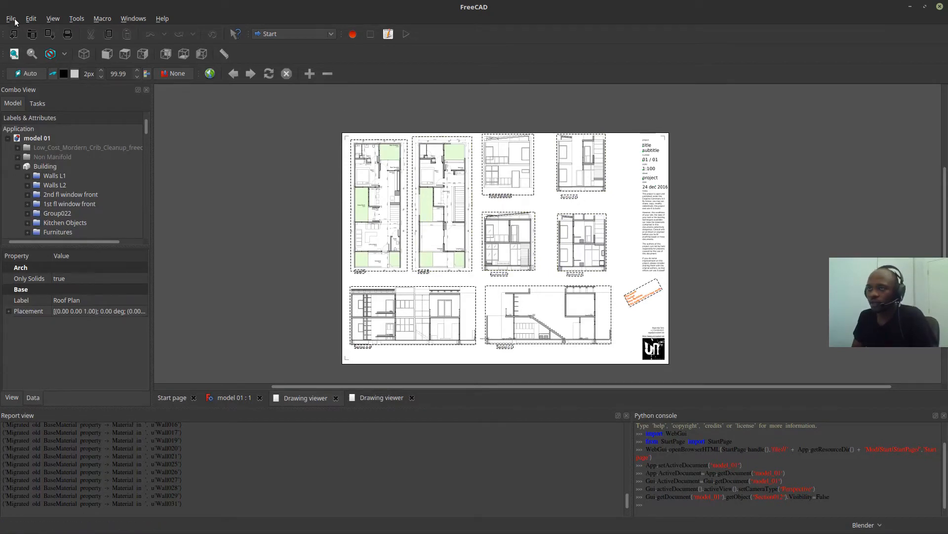
Export the drawing page as 123.pdf into the Desktop folder.
click(10, 19)
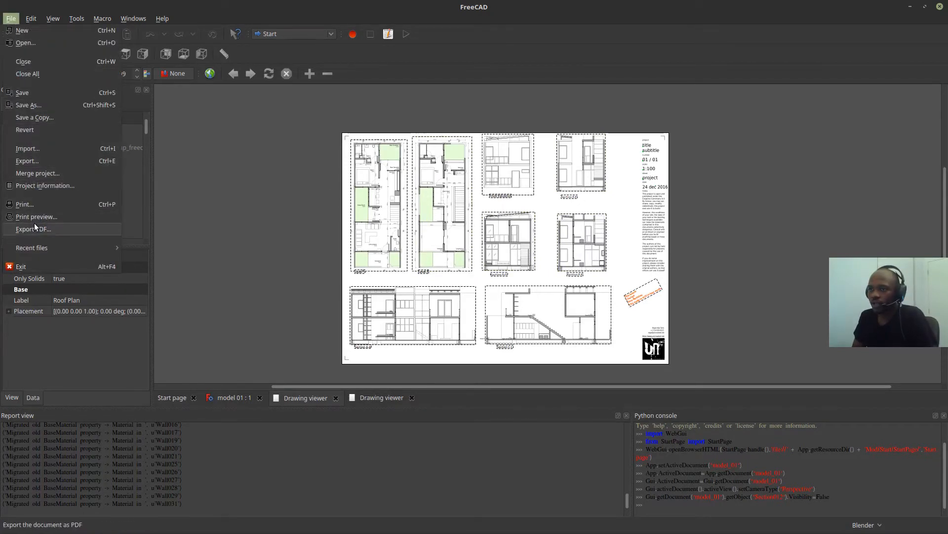
mouse_move(33, 228)
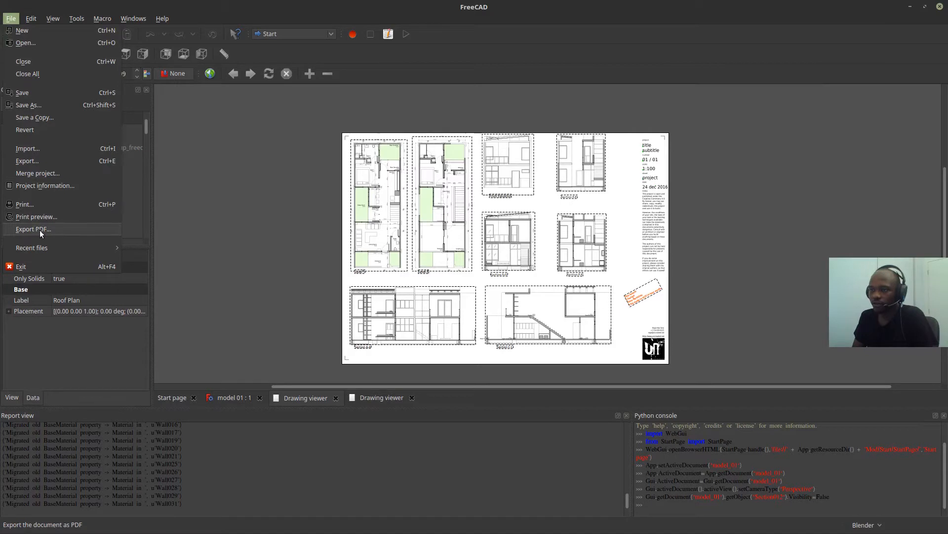
mouse_move(46, 232)
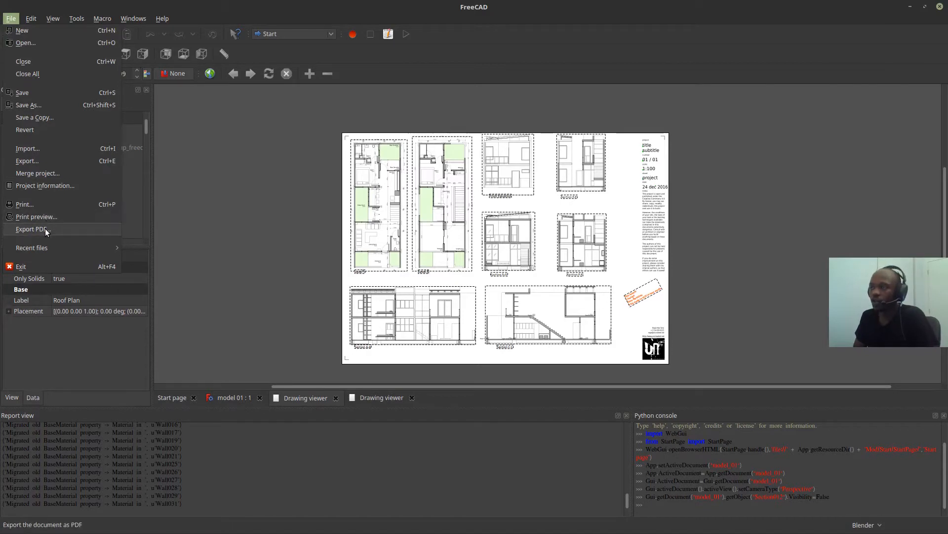
click(32, 228)
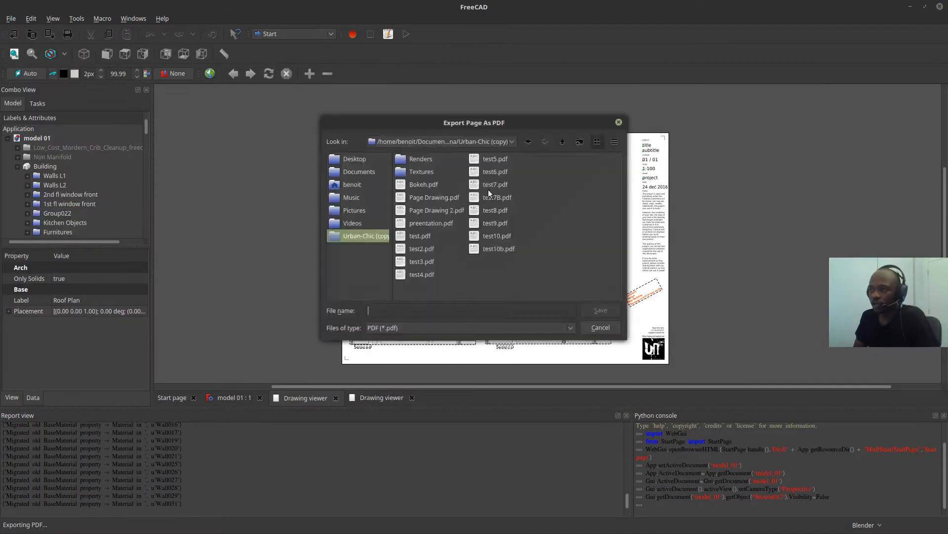
click(352, 185)
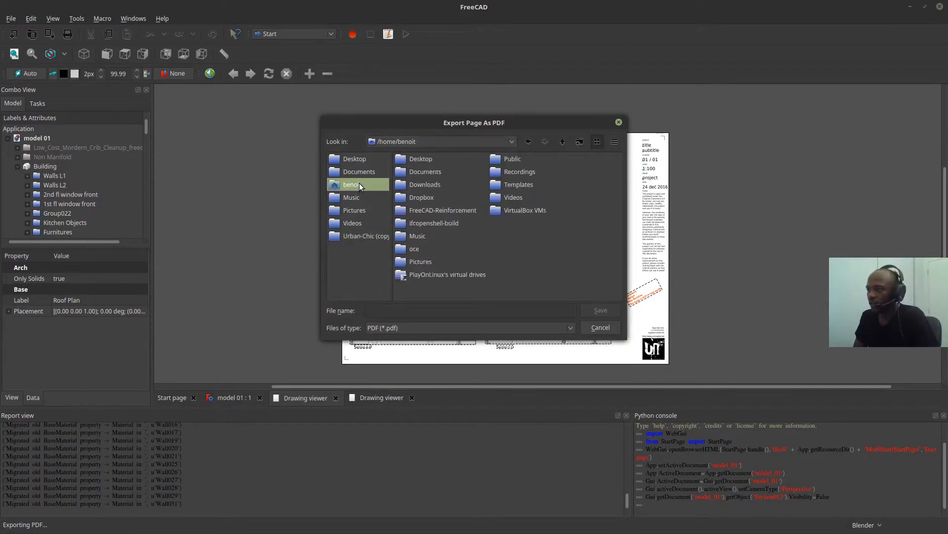
double_click(354, 159)
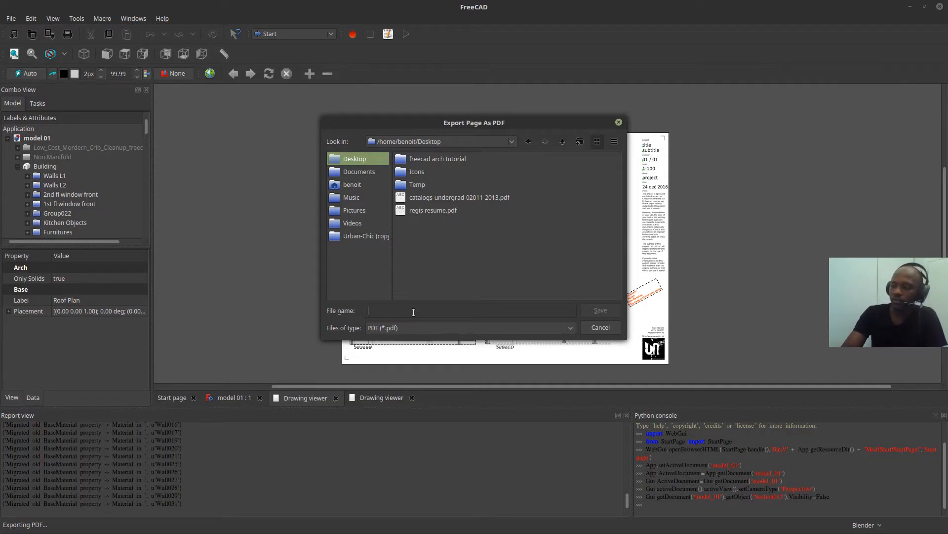
text(123)
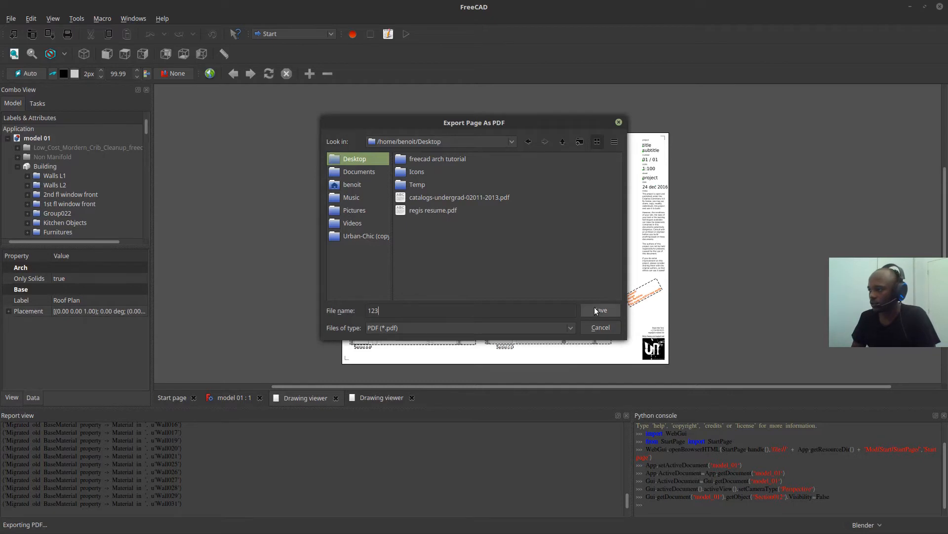
click(599, 310)
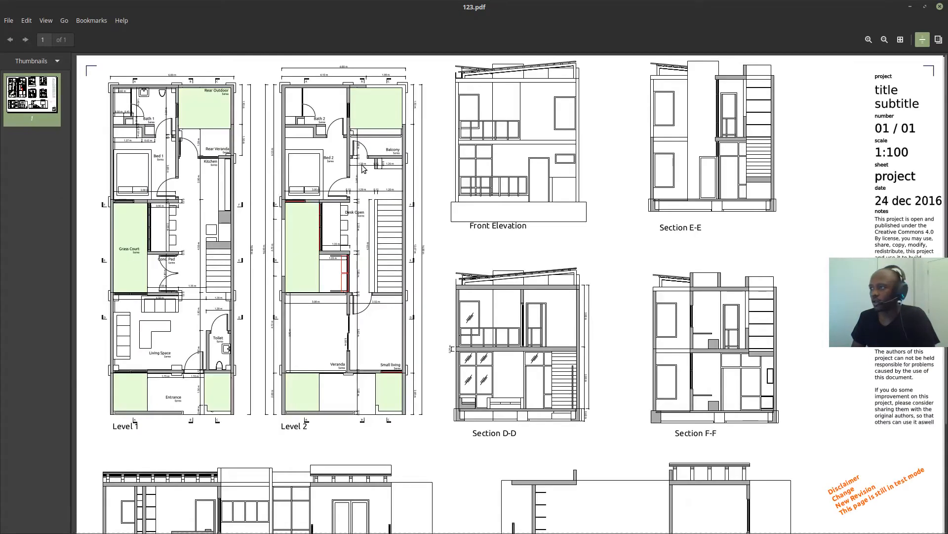
Scroll through 123.pdf to check the floor plans, elevations and sections.
scroll(down, 3)
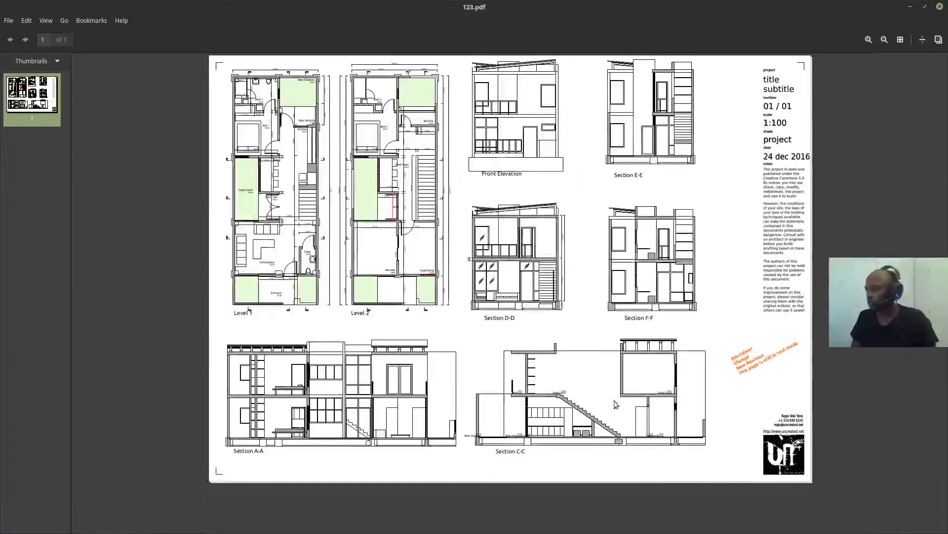
scroll(down, 3)
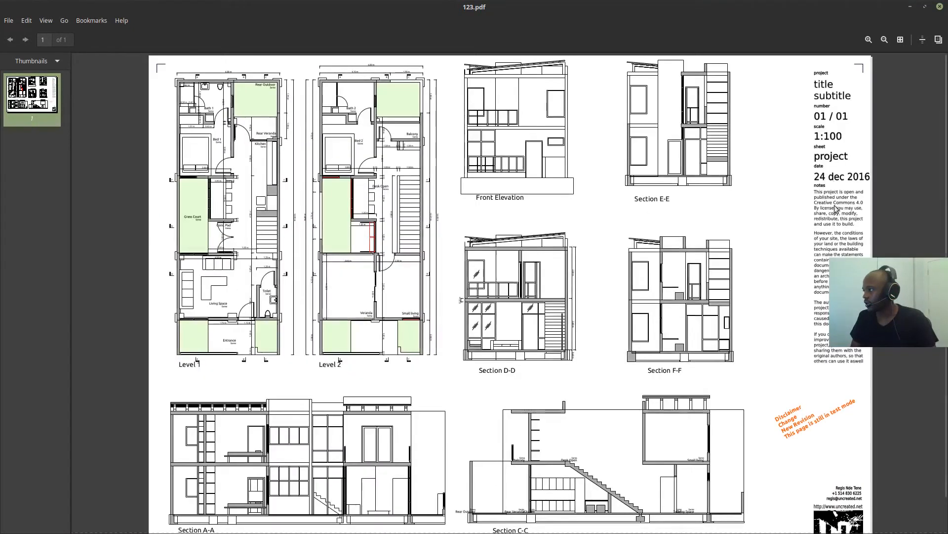
scroll(down, 3)
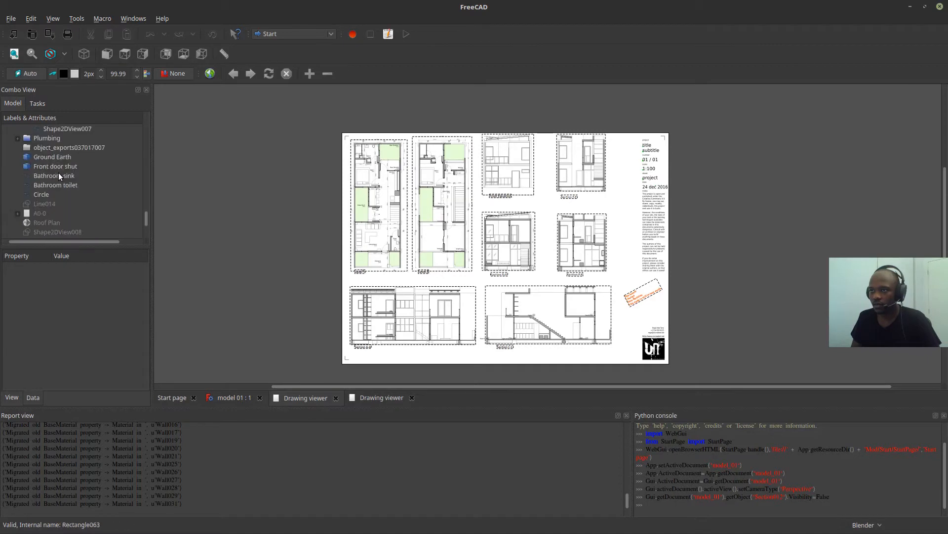
Select the A0-0 drawing page in the Combo View model tree.
click(40, 213)
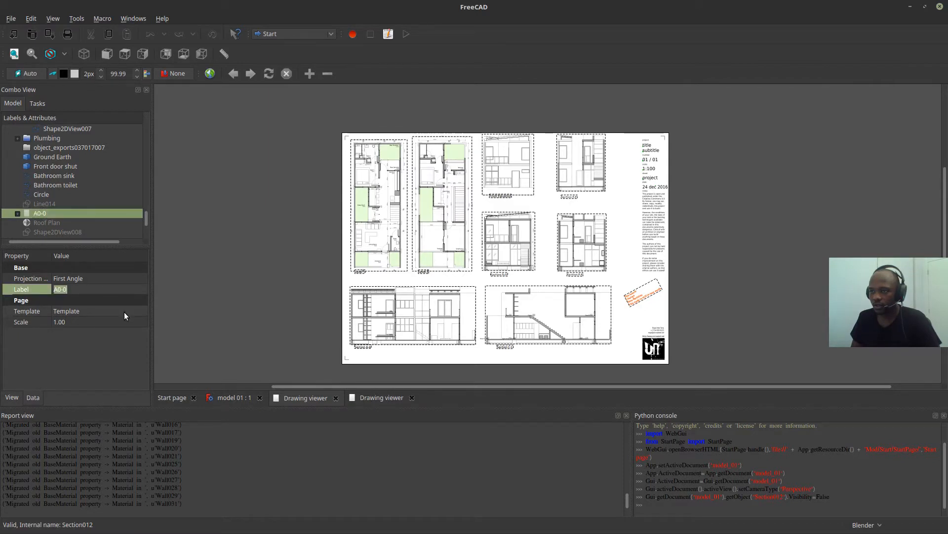
Browse template files for the page's Template property, then cancel without changing it.
click(66, 311)
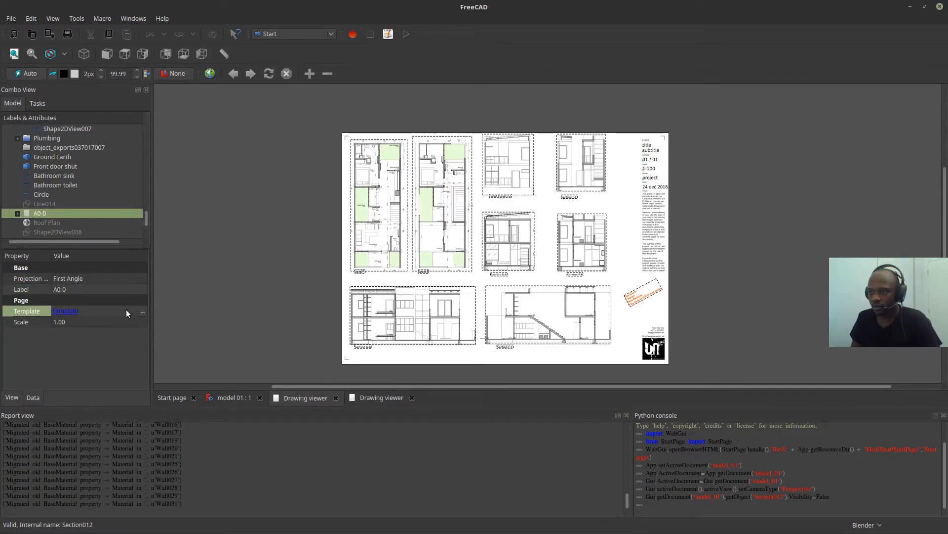
click(142, 310)
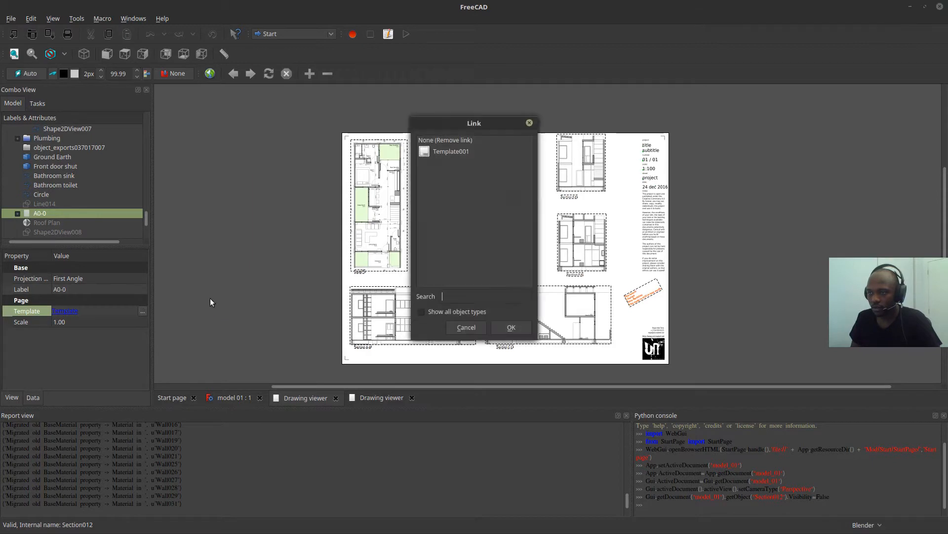
click(510, 327)
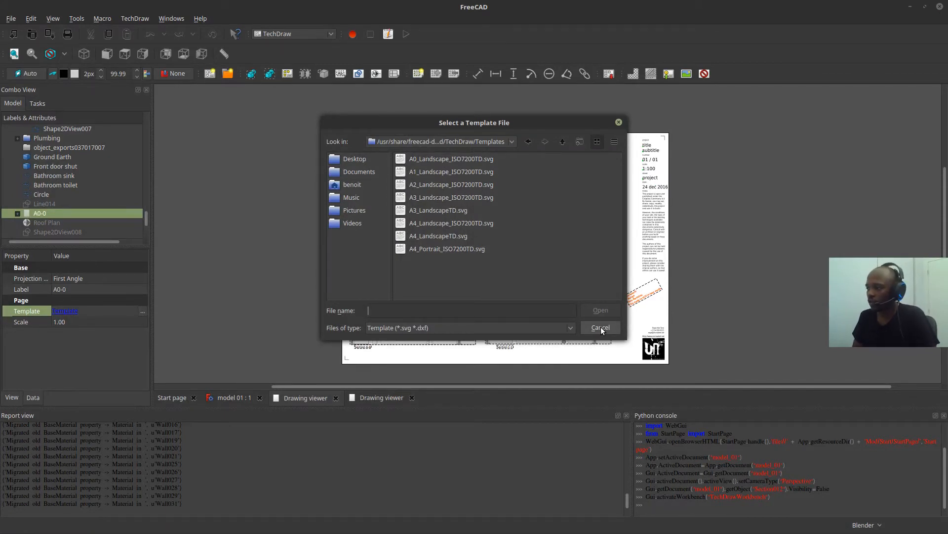
click(600, 327)
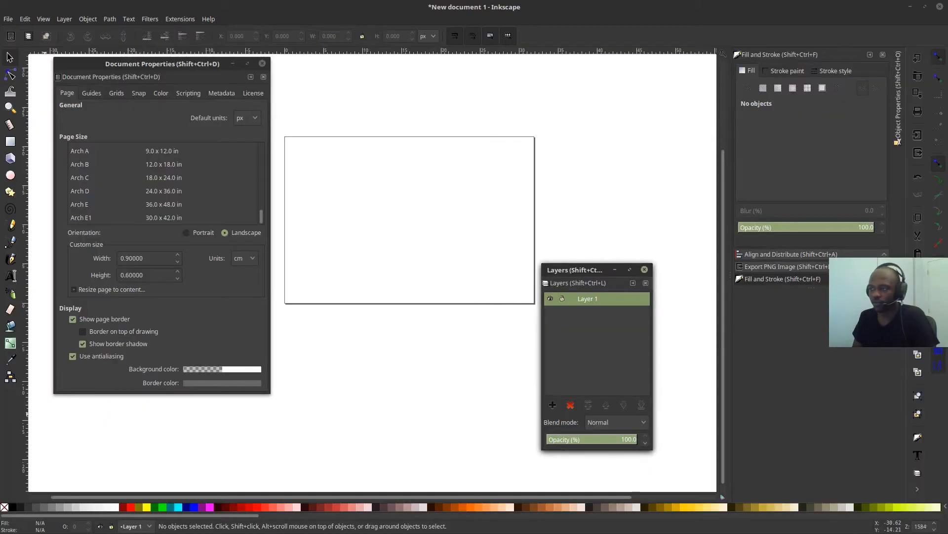
Set the page to A3 landscape (420 × 297 mm) and pick the Rectangle tool.
scroll(down, 3)
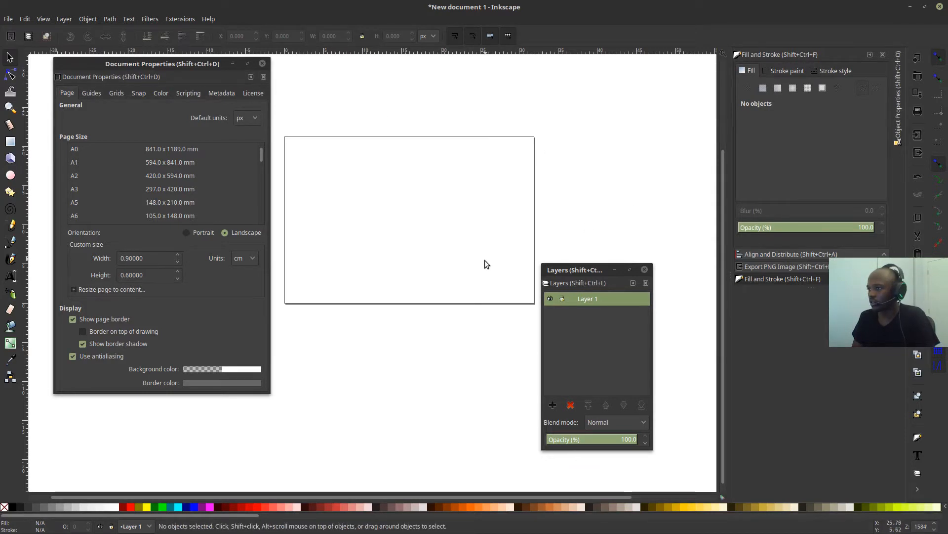
mouse_move(732, 315)
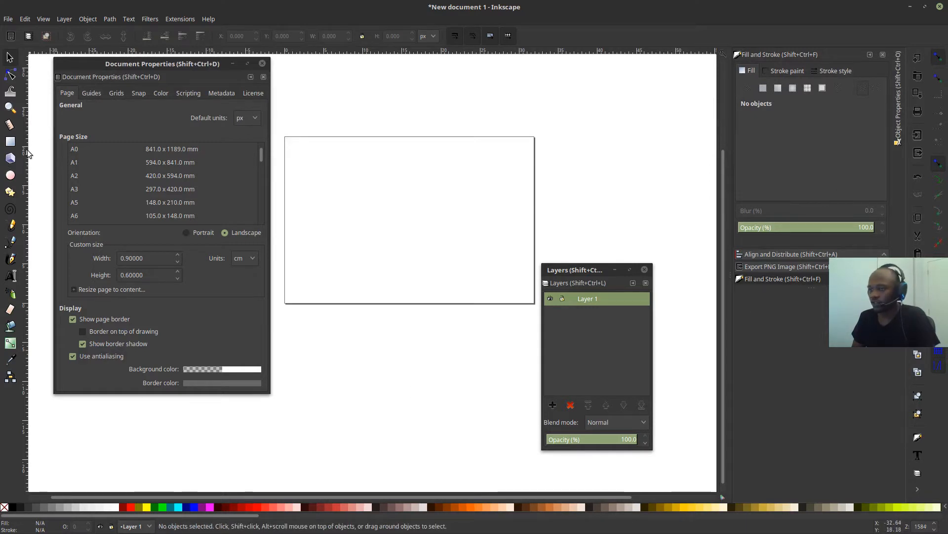
click(10, 140)
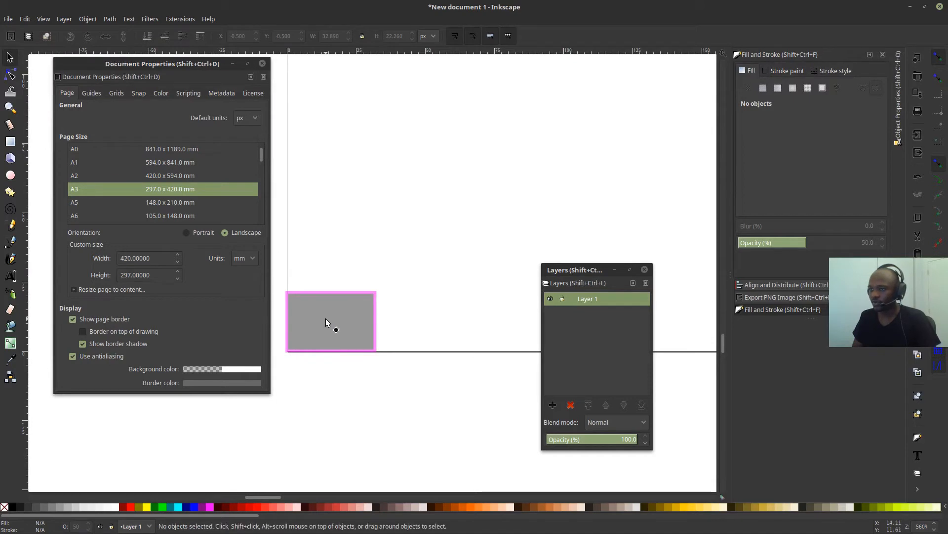
Select the grey rectangle and try 0.9 page sizes in centimetre and metre units.
click(331, 320)
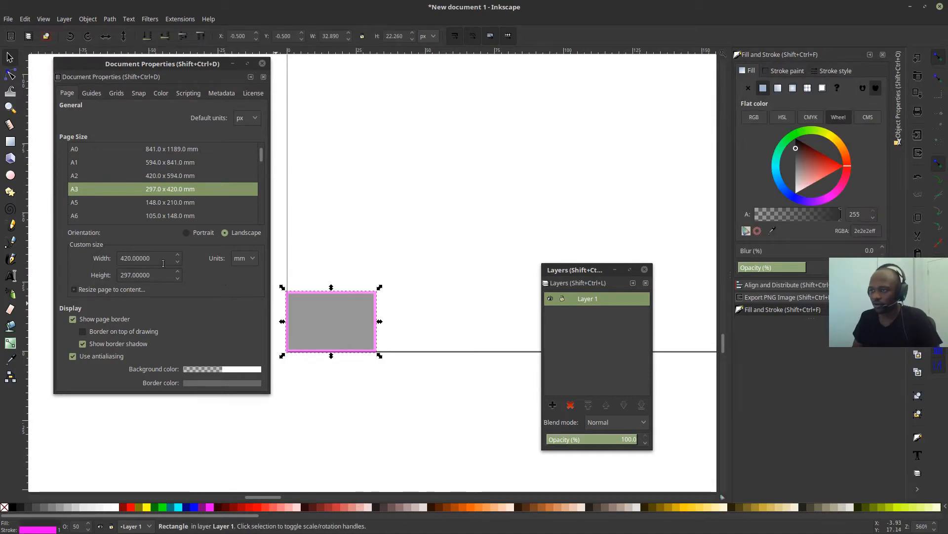
mouse_move(234, 280)
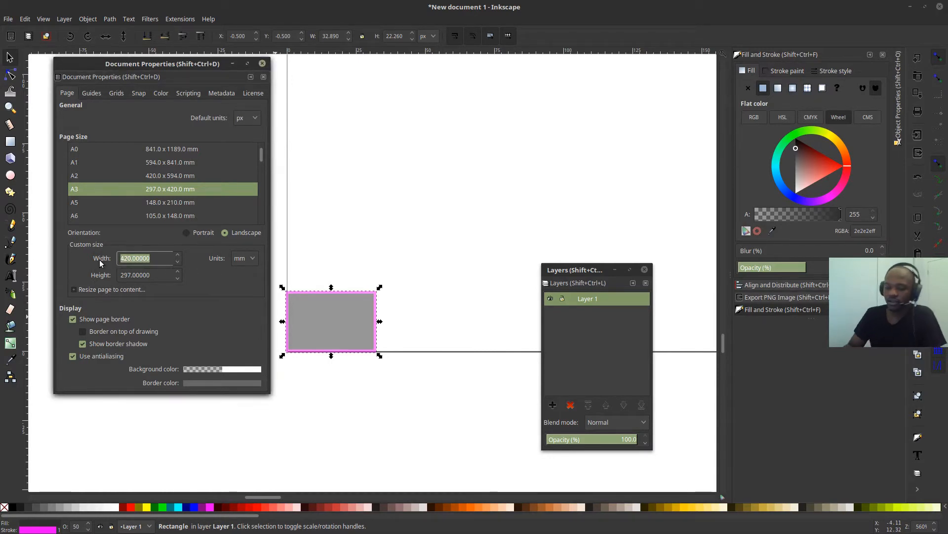
text(0.9)
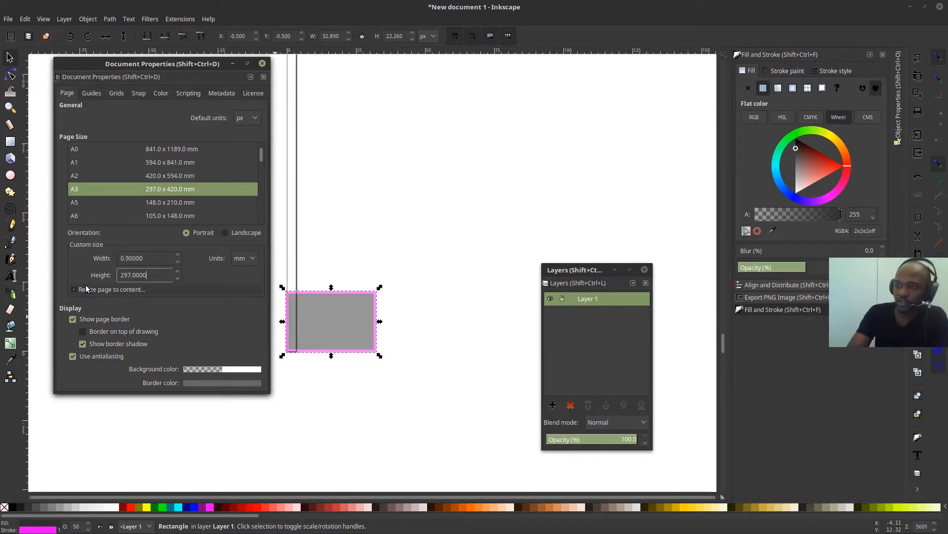
click(225, 232)
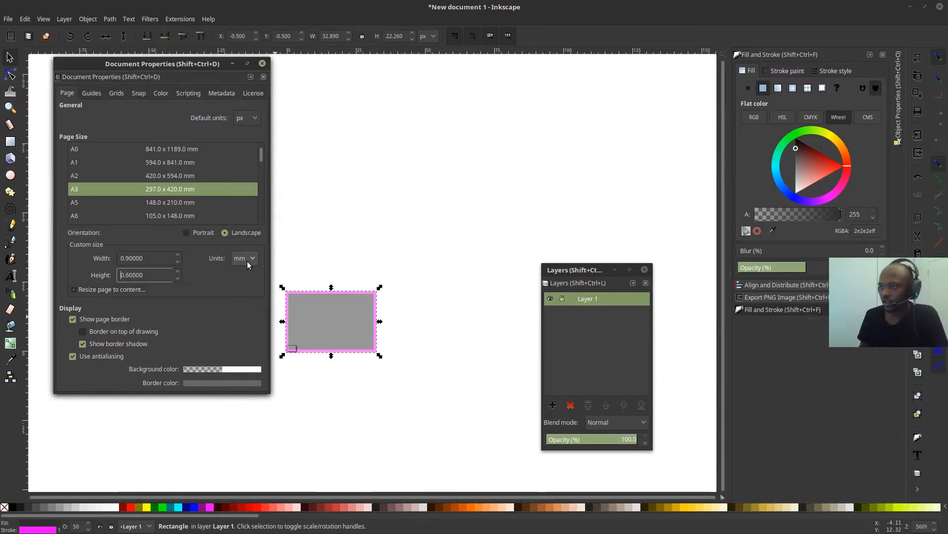
click(244, 258)
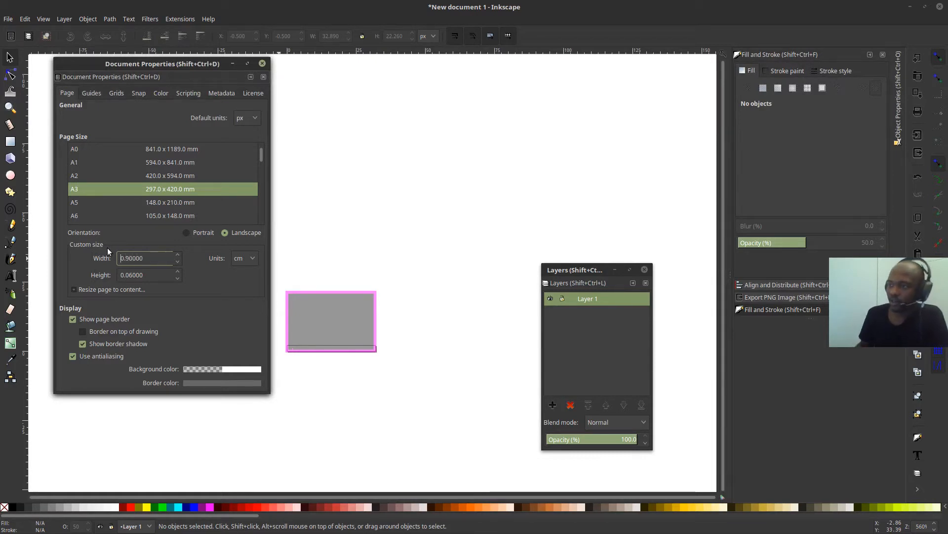
click(145, 275)
text(0.60000)
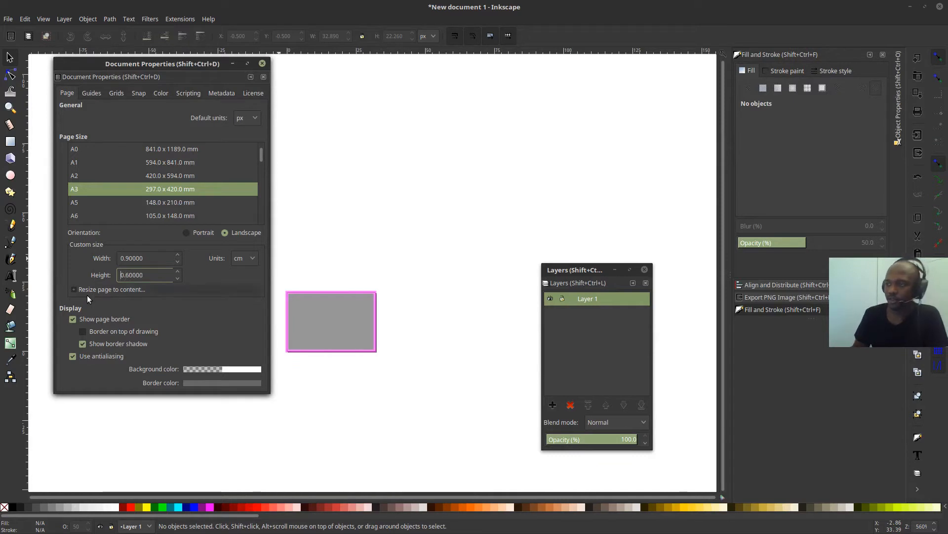
click(244, 258)
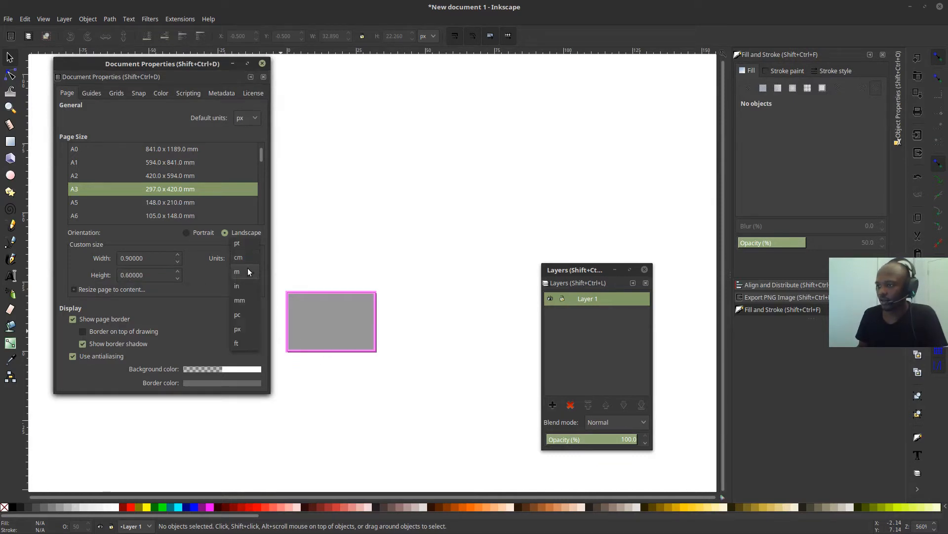
click(236, 271)
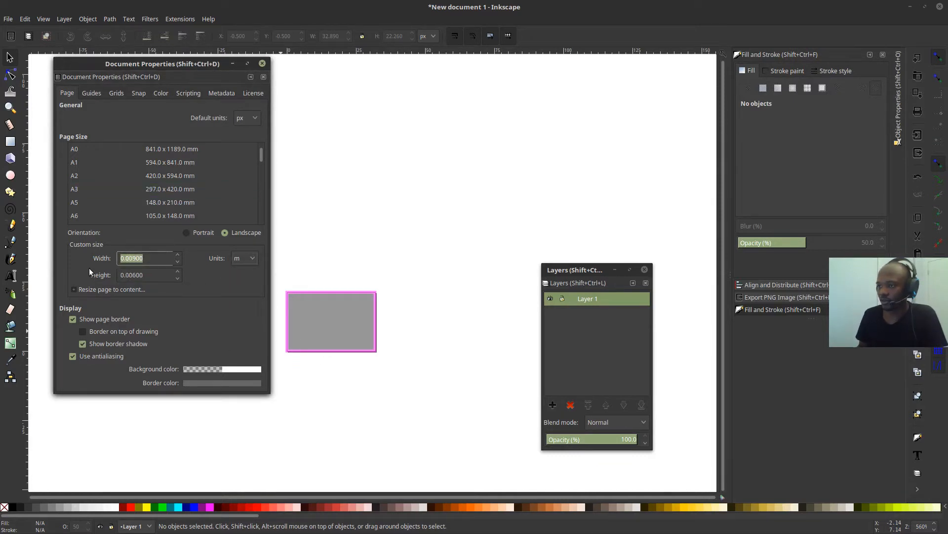
text(0.90000)
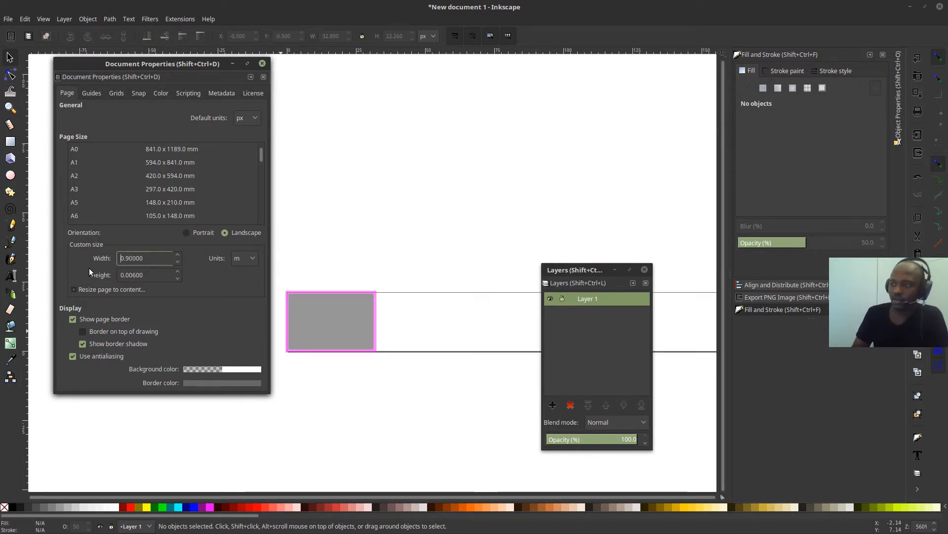
click(145, 275)
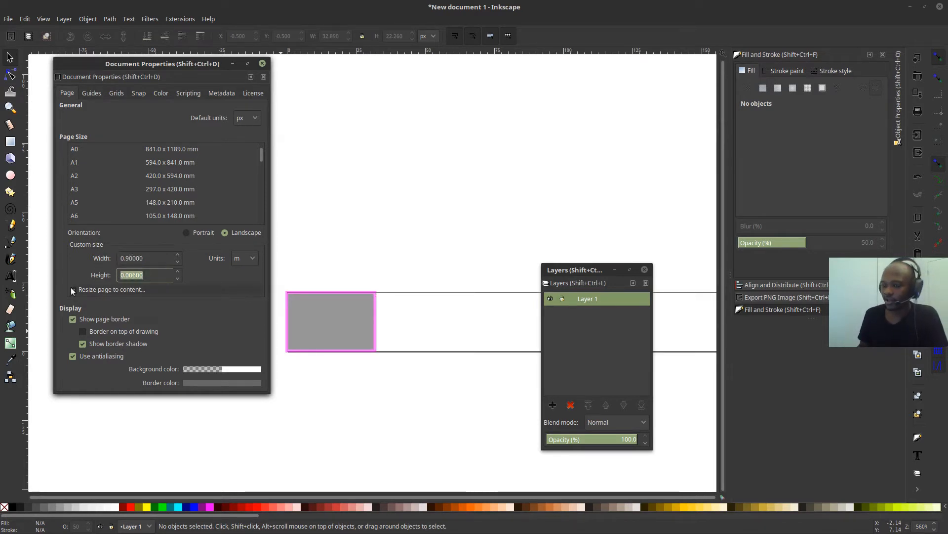
click(162, 162)
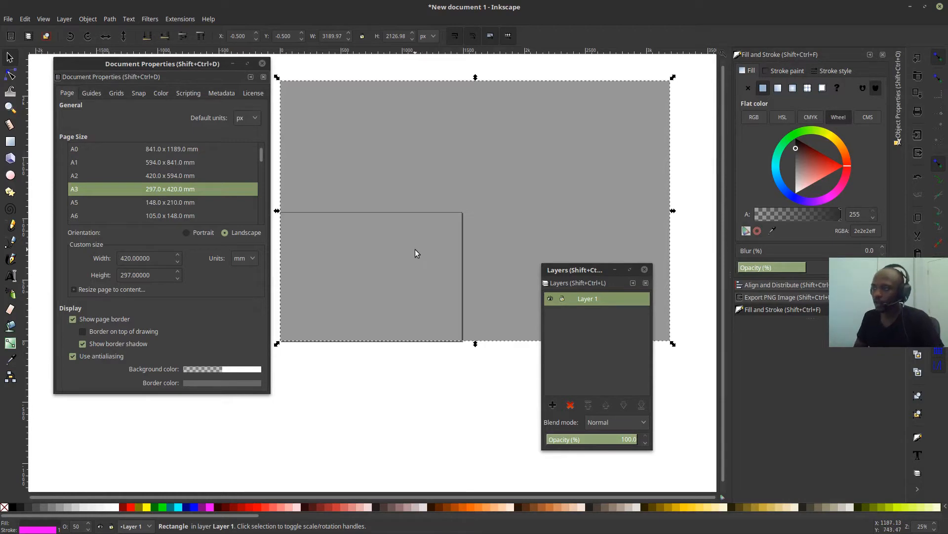
mouse_move(410, 258)
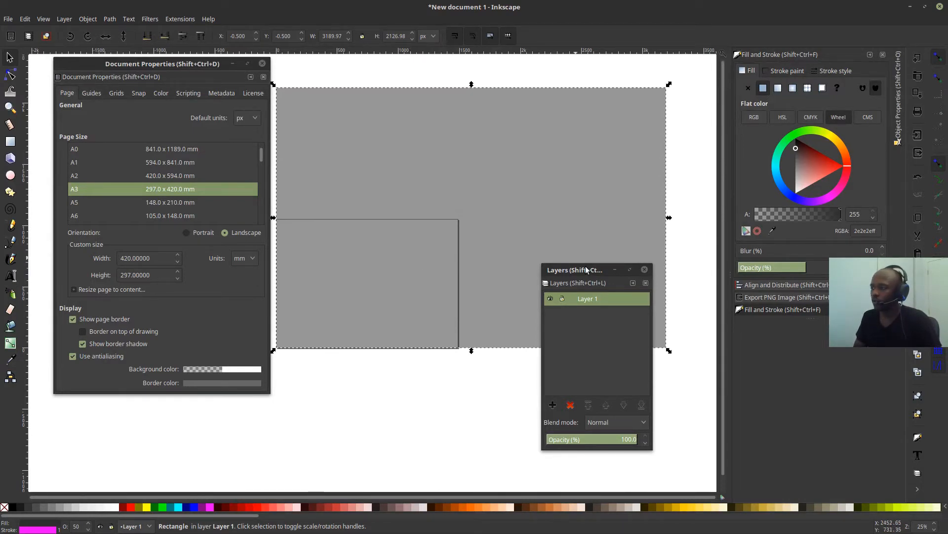
Draw another grey shape and an ellipse inside the lower-left rectangle.
drag(574, 269, 798, 287)
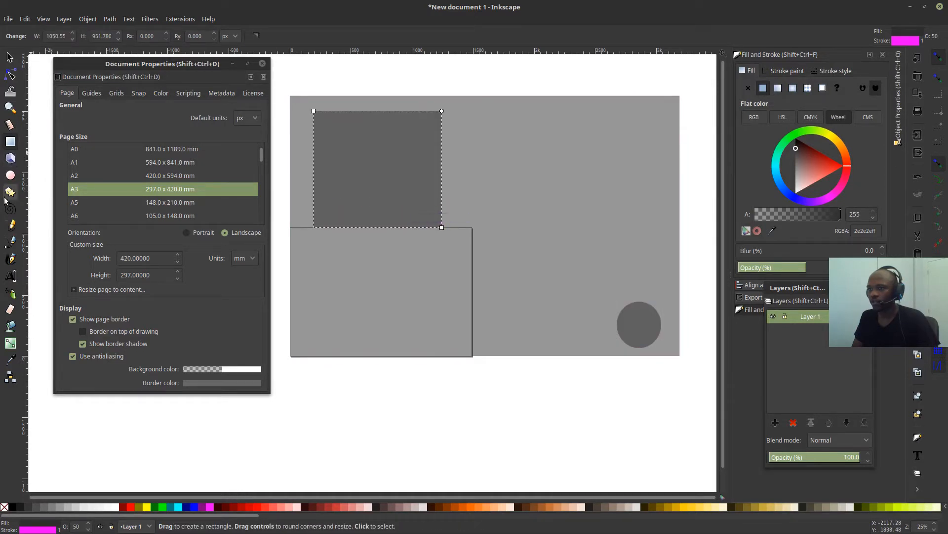
drag(359, 267, 415, 311)
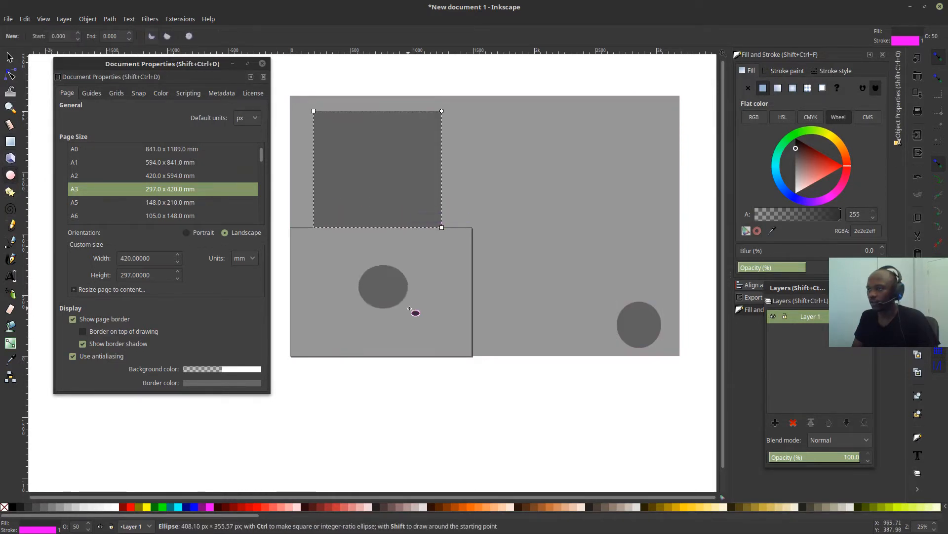
right_click(414, 312)
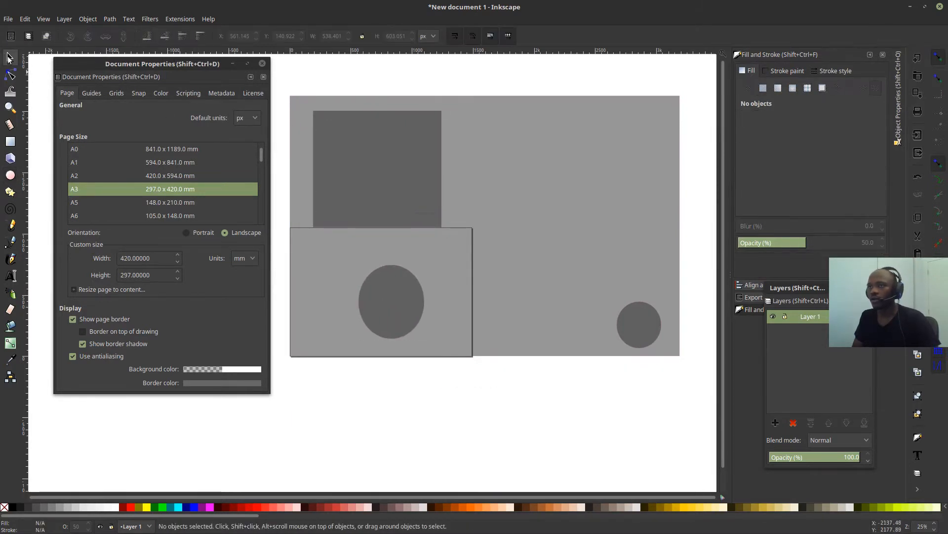
mouse_move(322, 4)
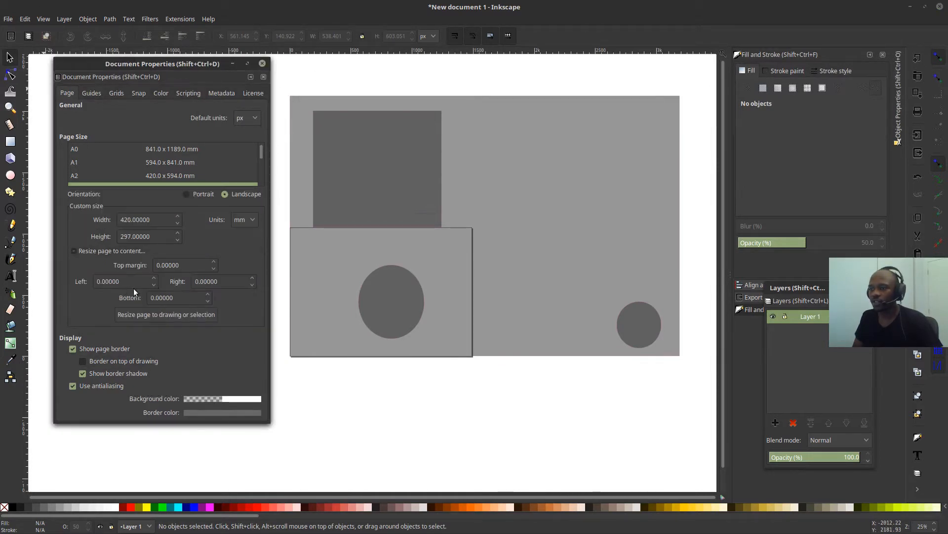
Resize the page to fit the drawing and save it as drawing.svg on the Desktop.
click(166, 314)
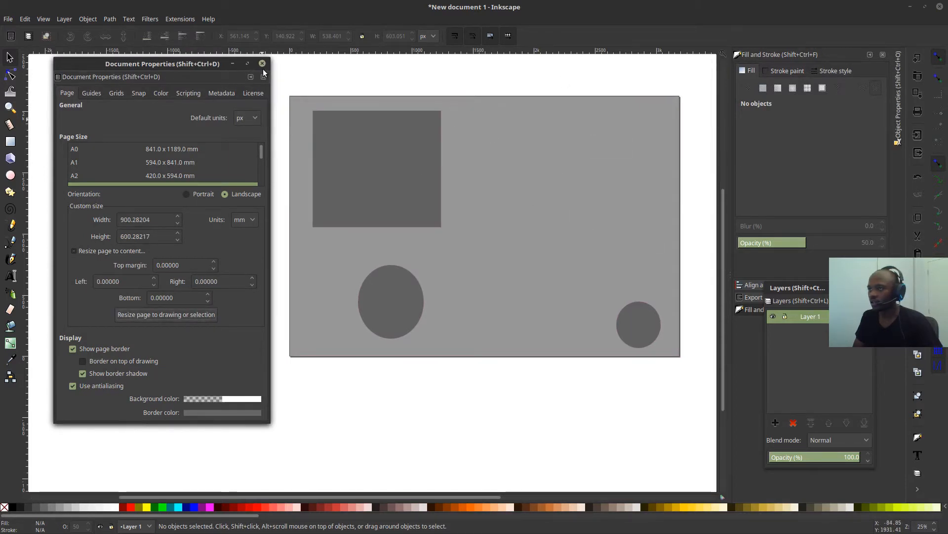
click(8, 19)
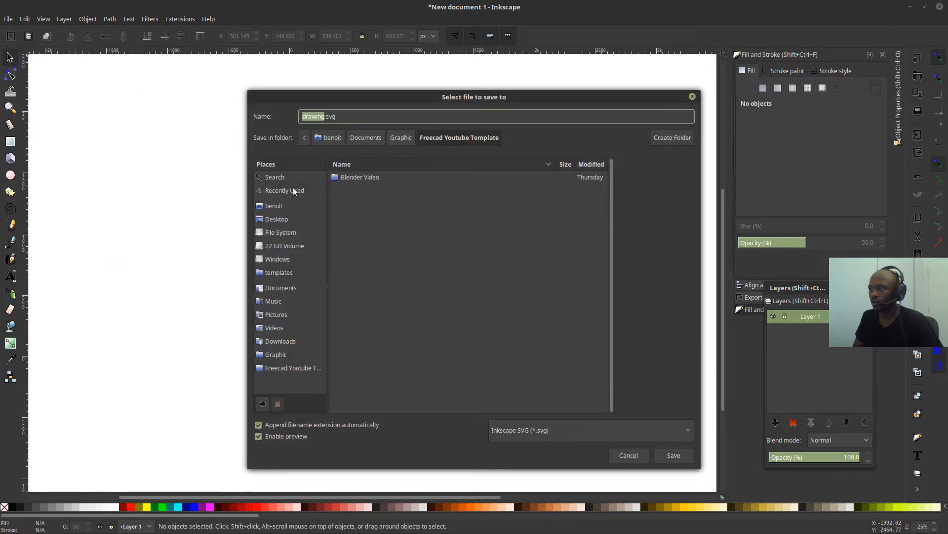
click(276, 218)
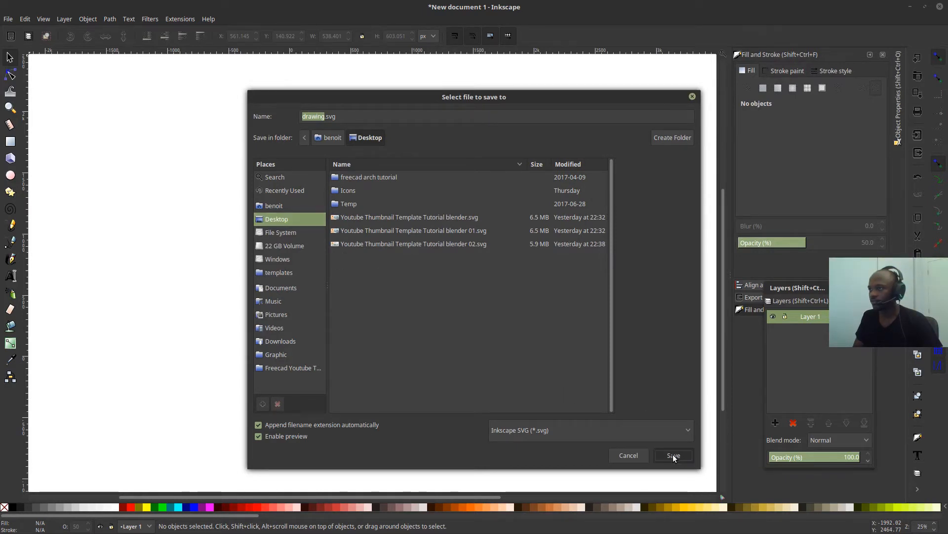
click(674, 455)
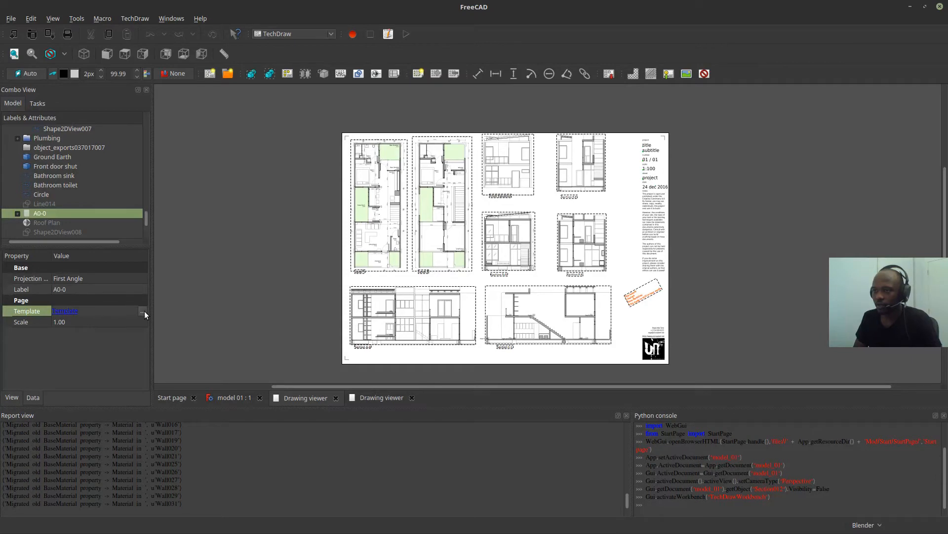
Set the page's Template property to Desktop/drawing.svg.
click(143, 310)
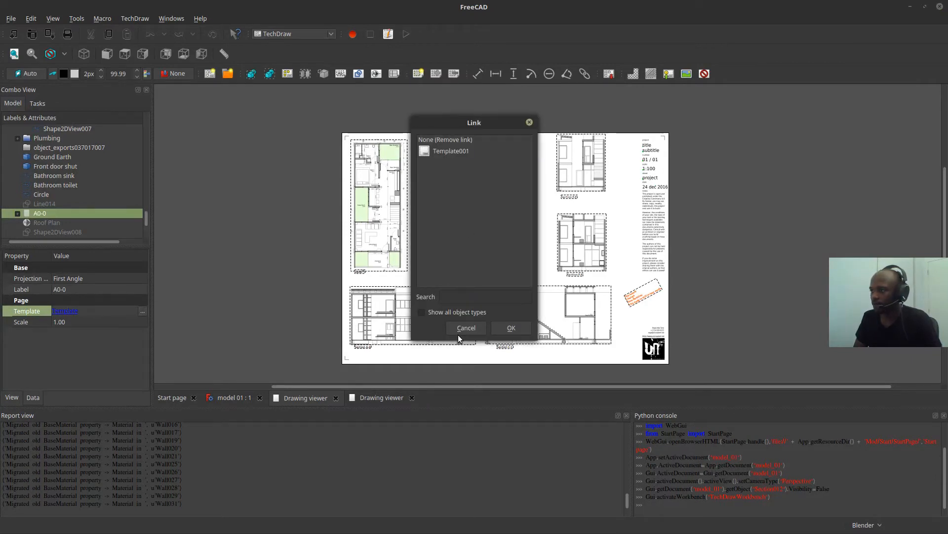
click(510, 327)
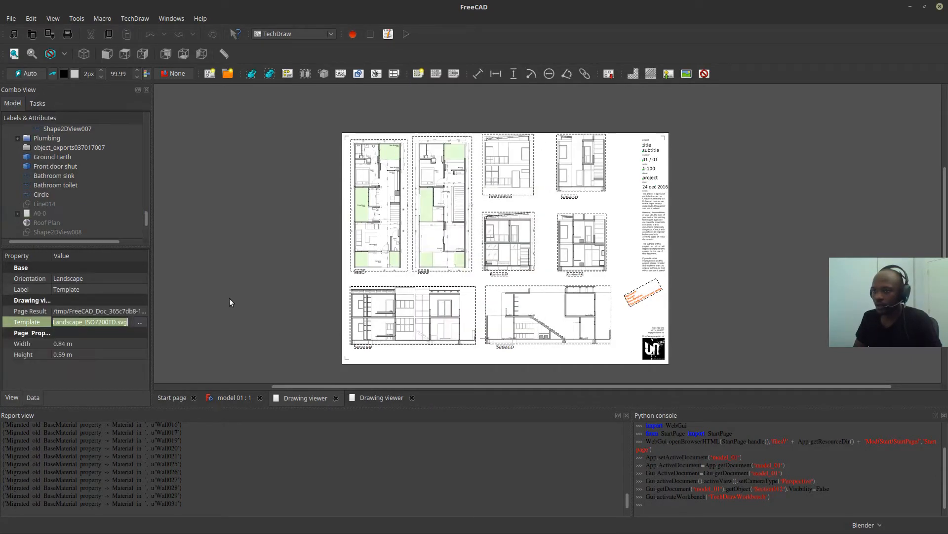
click(140, 321)
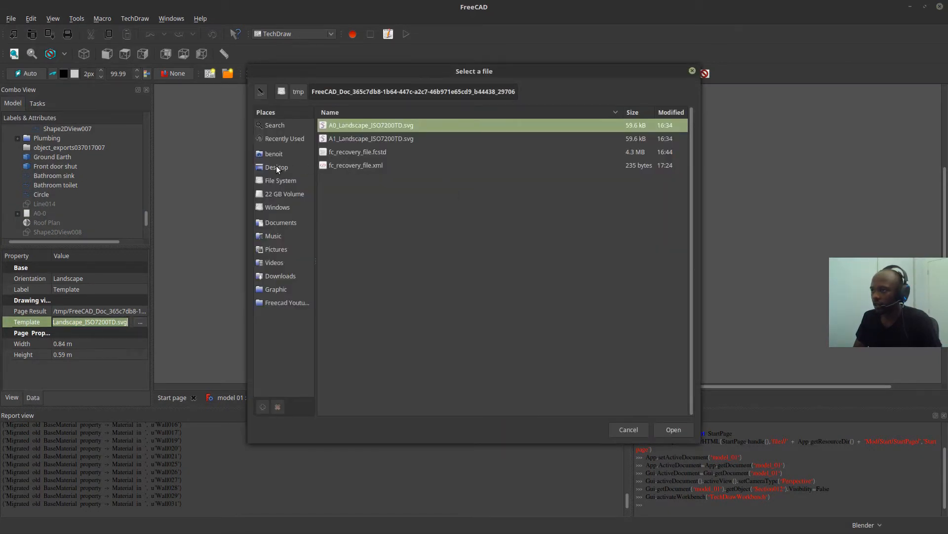
click(276, 167)
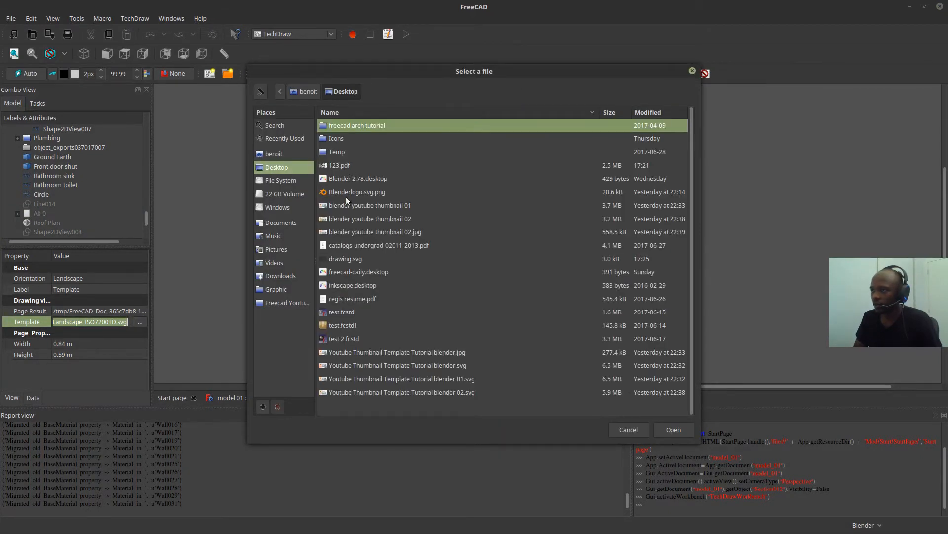
click(345, 259)
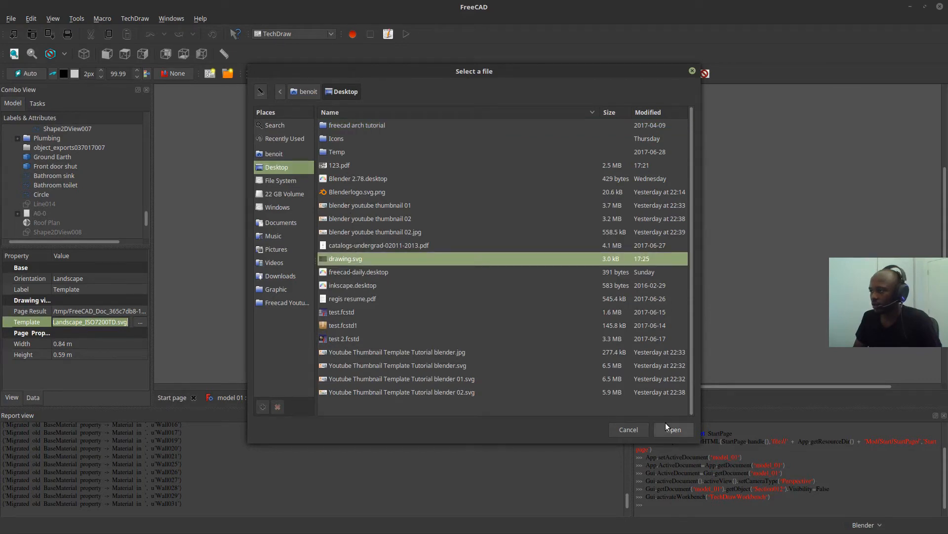
click(674, 428)
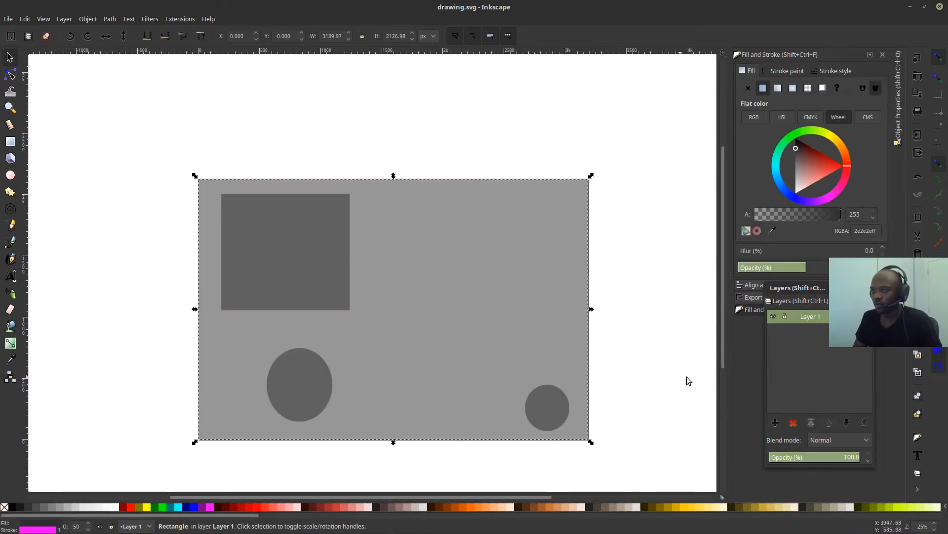
Fill the background rectangle with pale yellow and save drawing.svg.
click(831, 136)
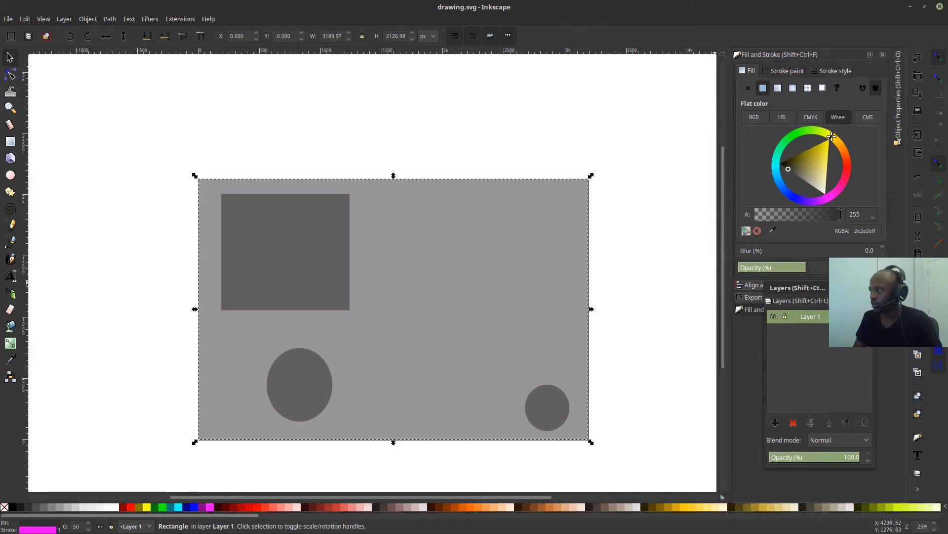
click(828, 139)
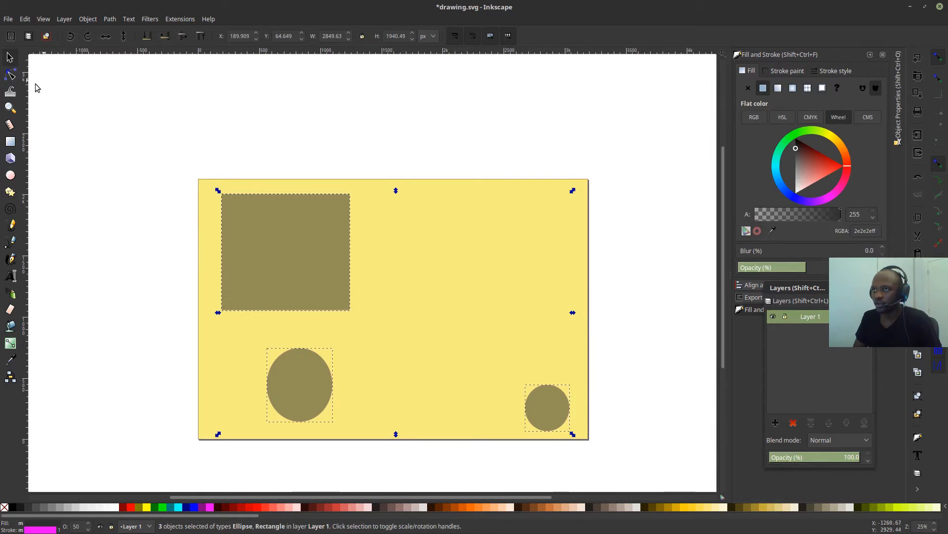
mouse_move(247, 115)
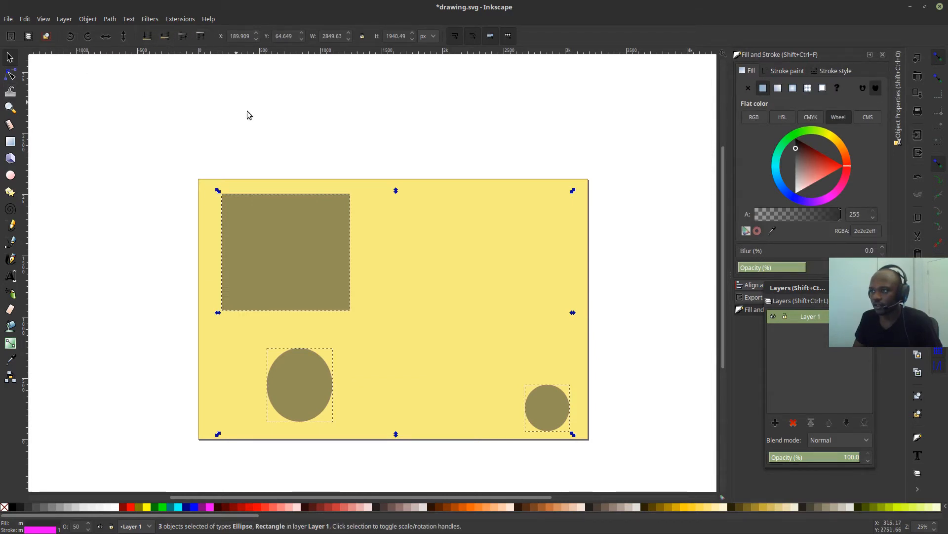
click(8, 19)
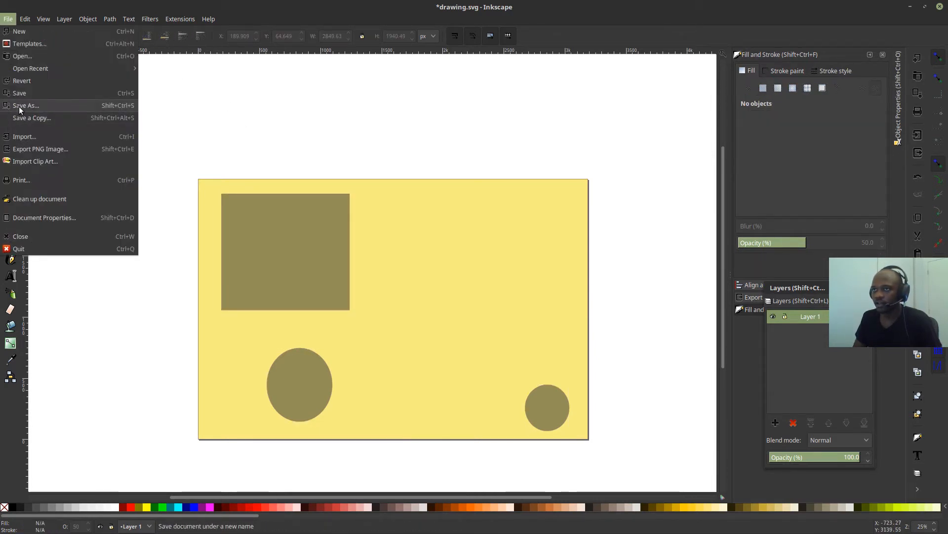
click(19, 92)
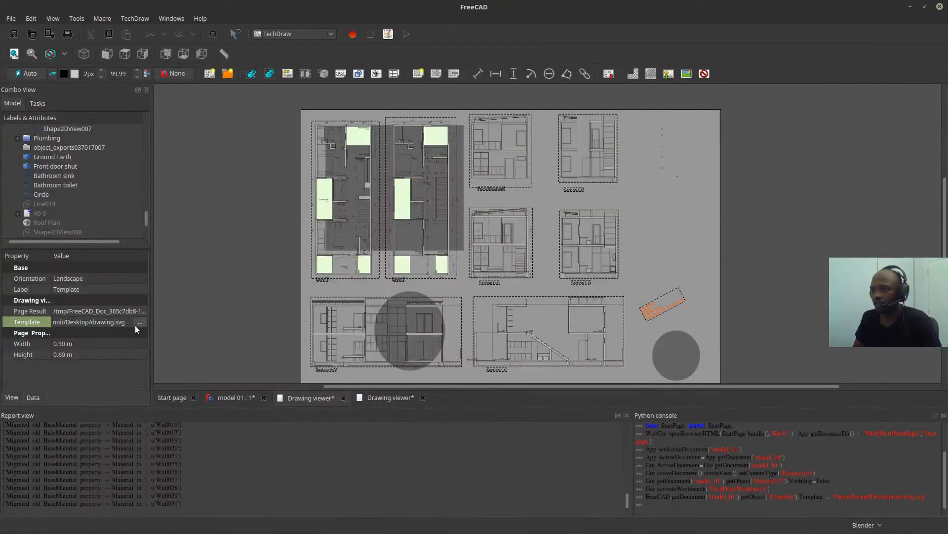
mouse_move(106, 321)
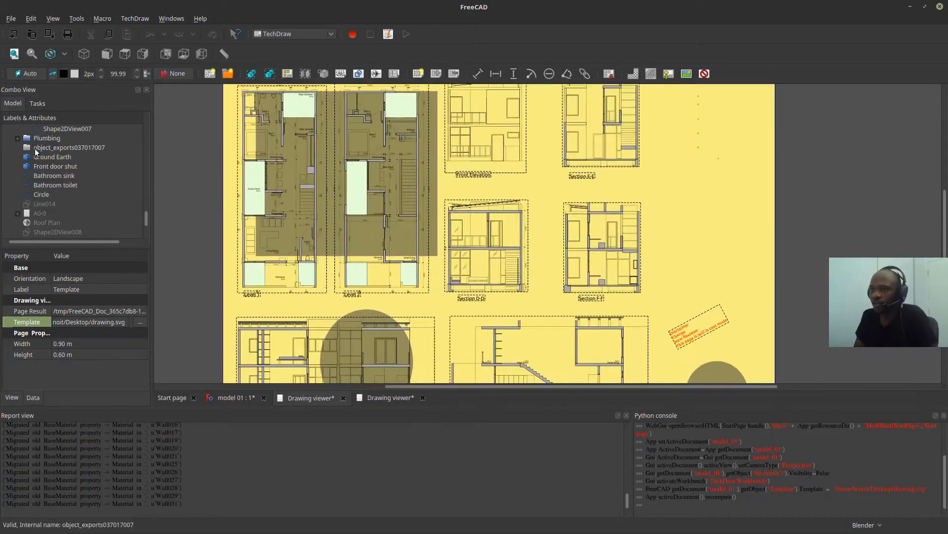
Export the page as PDF, overwriting 123.pdf on the Desktop.
click(10, 18)
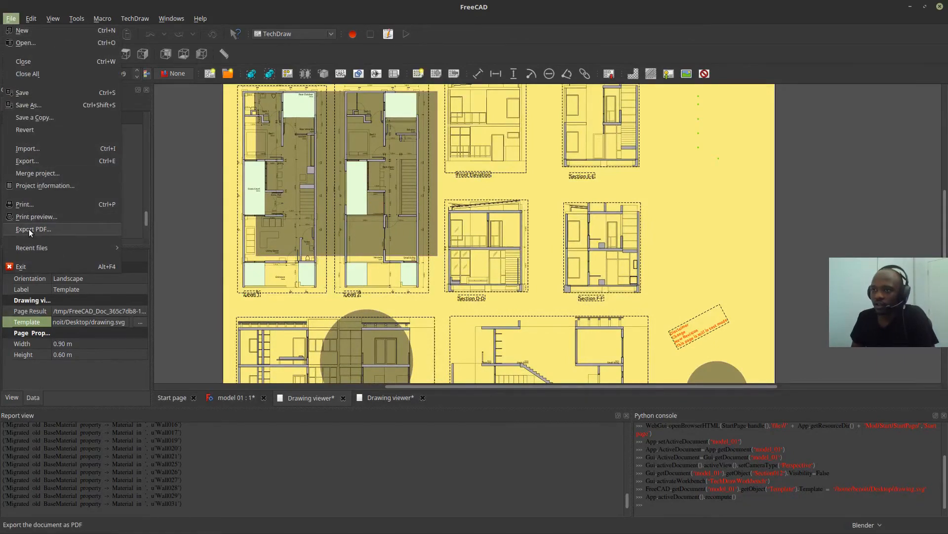
click(33, 229)
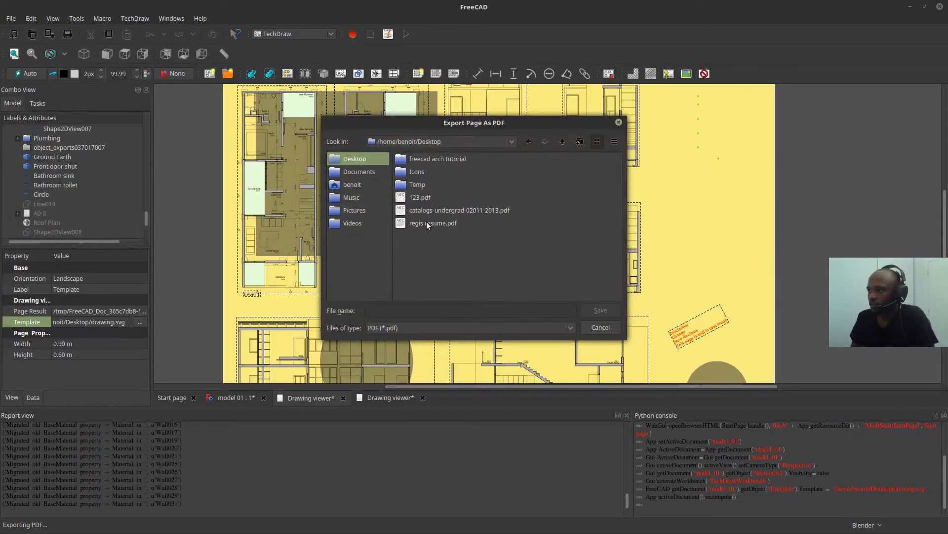
click(420, 197)
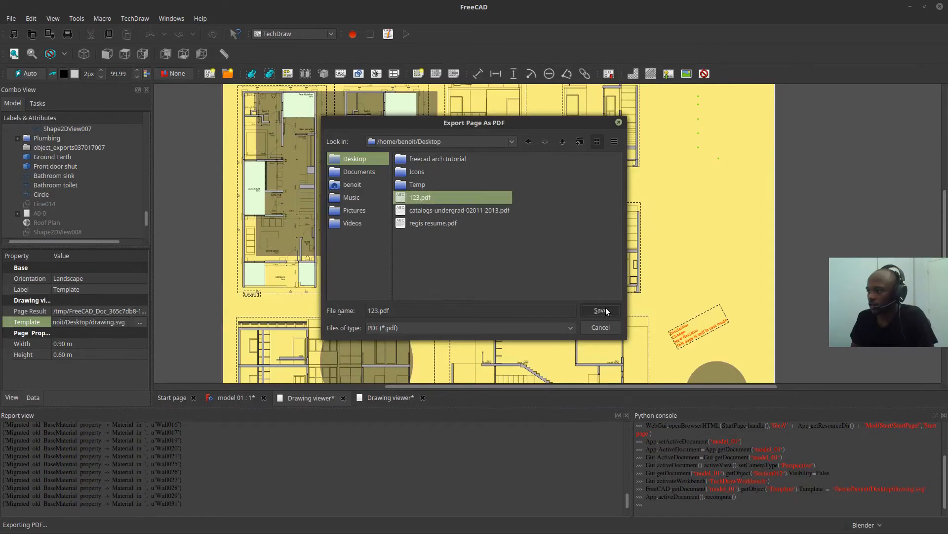
click(599, 310)
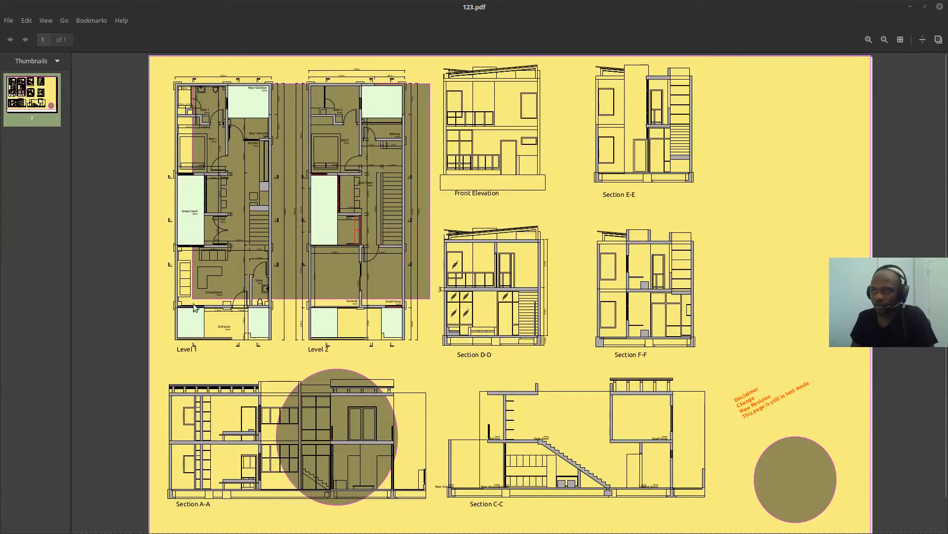
Print 123.pdf on the selected HP Deskjet printer.
scroll(down, 3)
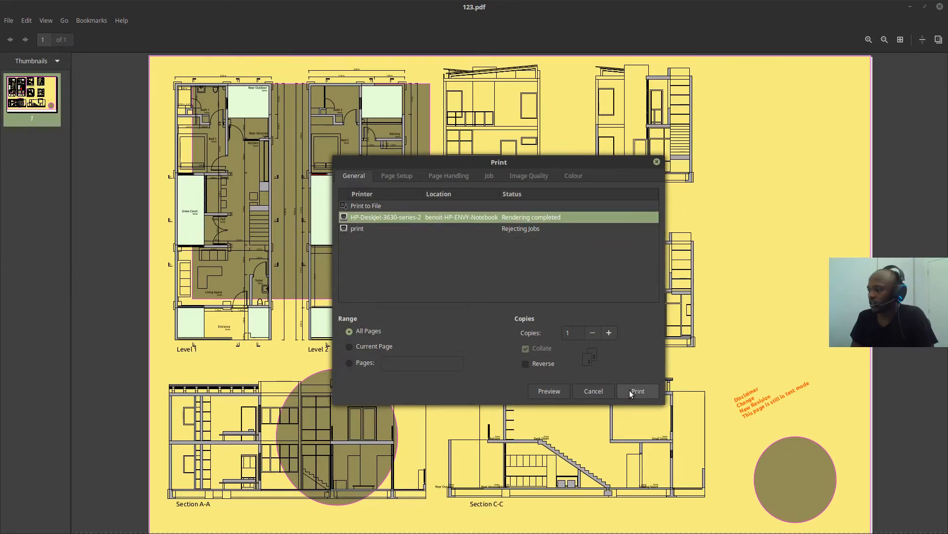
click(637, 390)
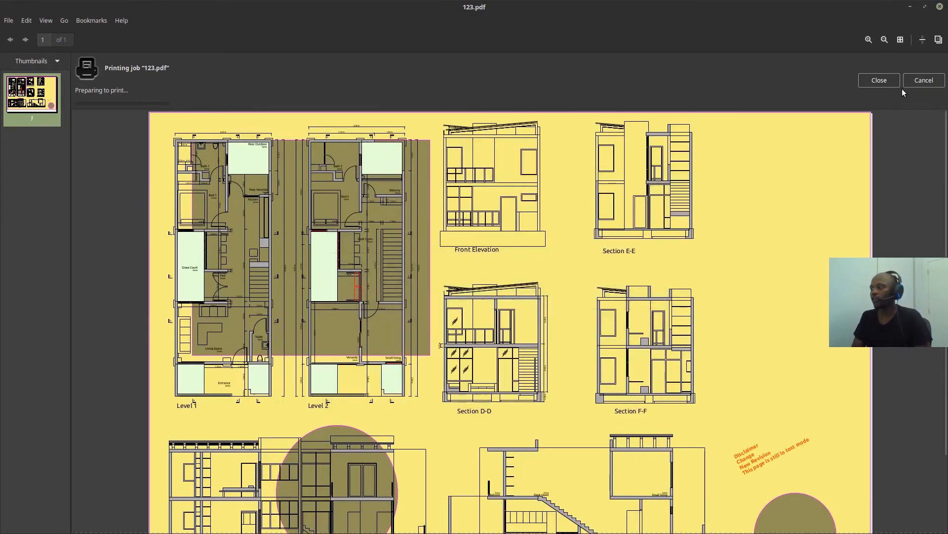
Dismiss the printing progress notice.
click(878, 80)
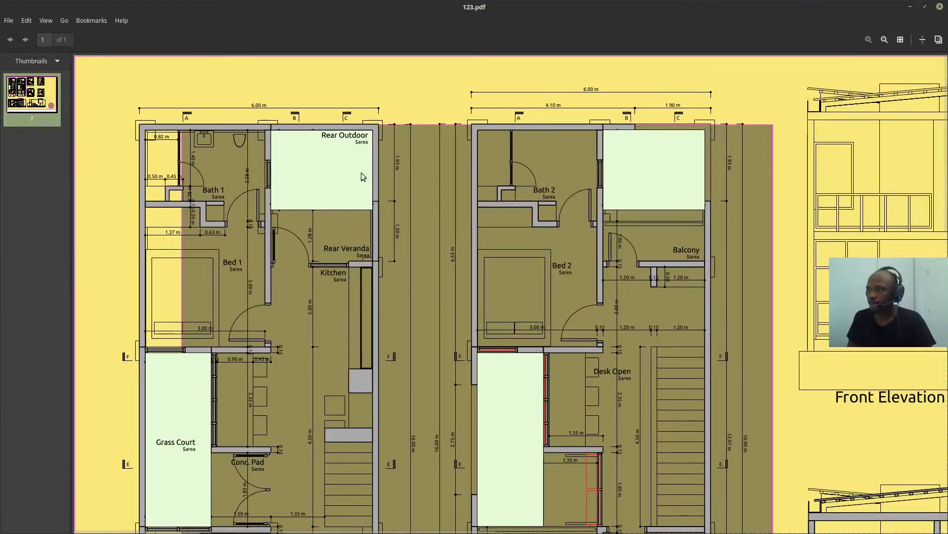
mouse_move(448, 105)
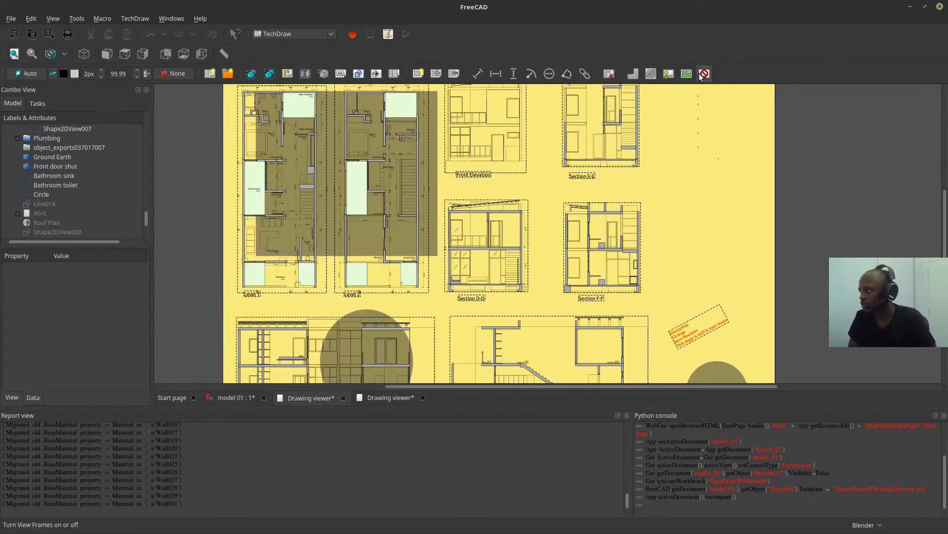
mouse_move(703, 73)
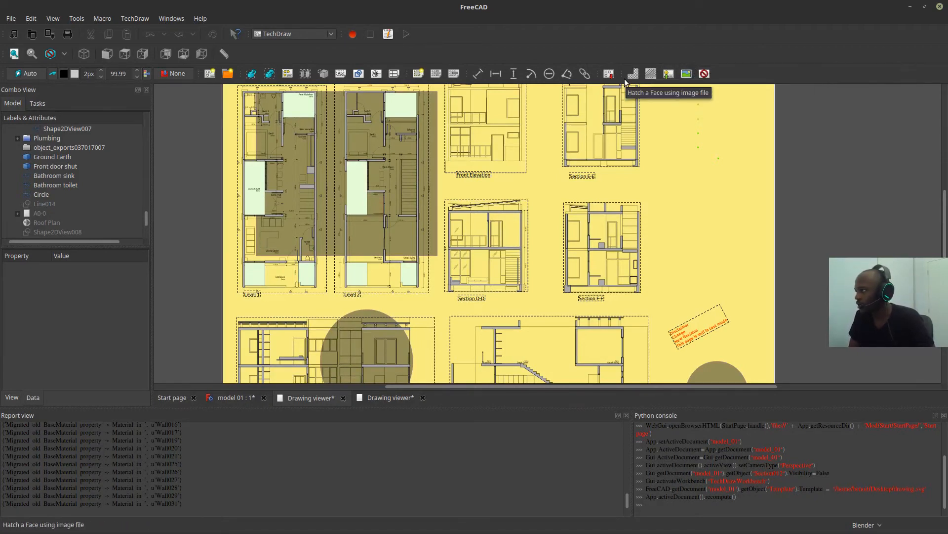
mouse_move(599, 86)
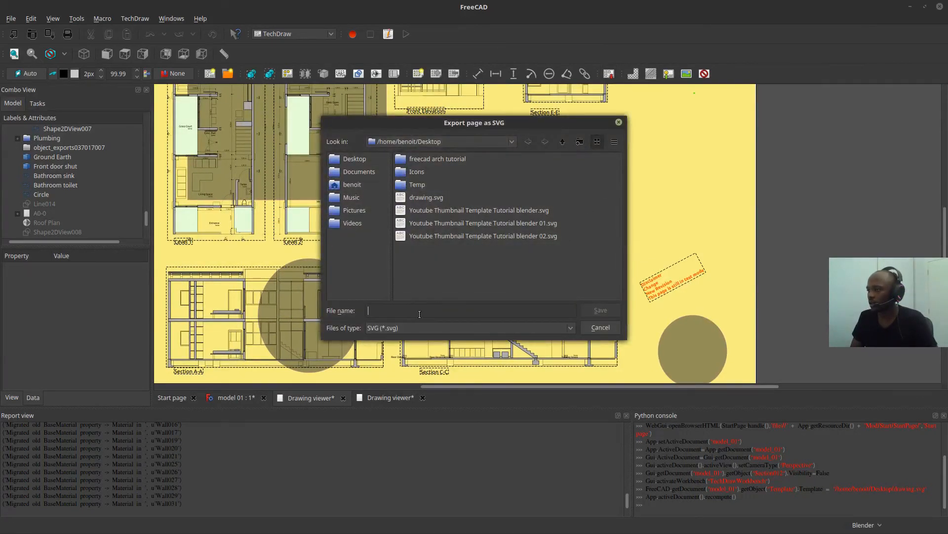
Name the exported SVG file 'drawing 2.svg' on the Desktop.
click(426, 197)
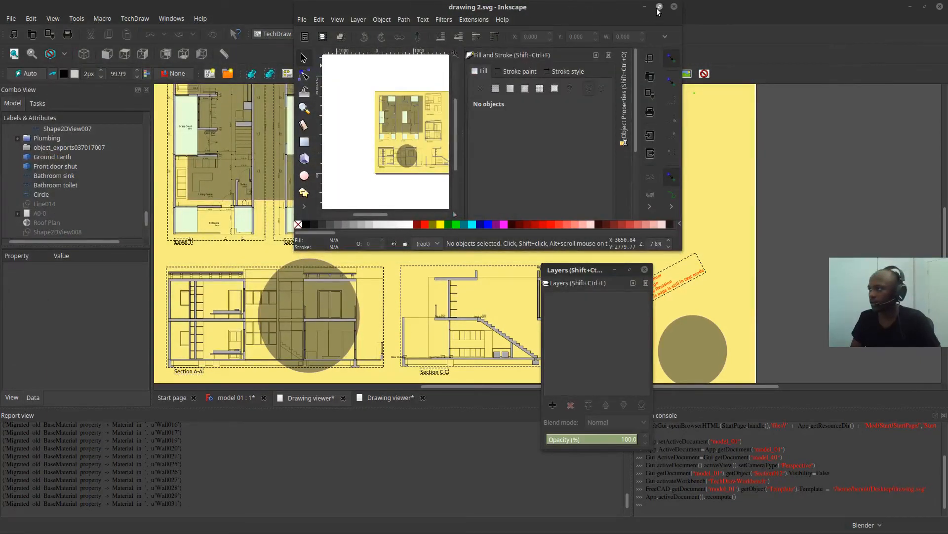
Maximize the Inkscape window showing drawing 2.svg.
click(659, 7)
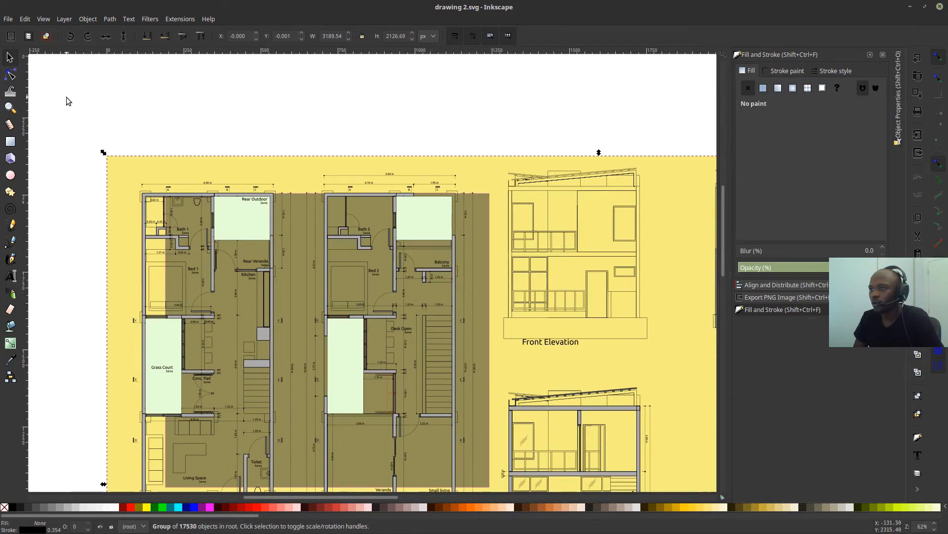
mouse_move(84, 120)
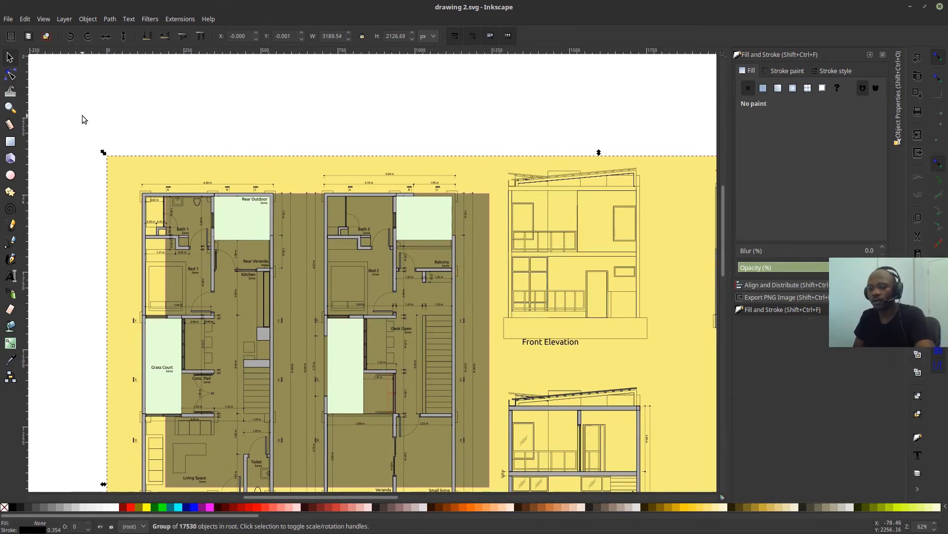
Delete the selected grouped sheet to remove the yellow tint.
key(Delete)
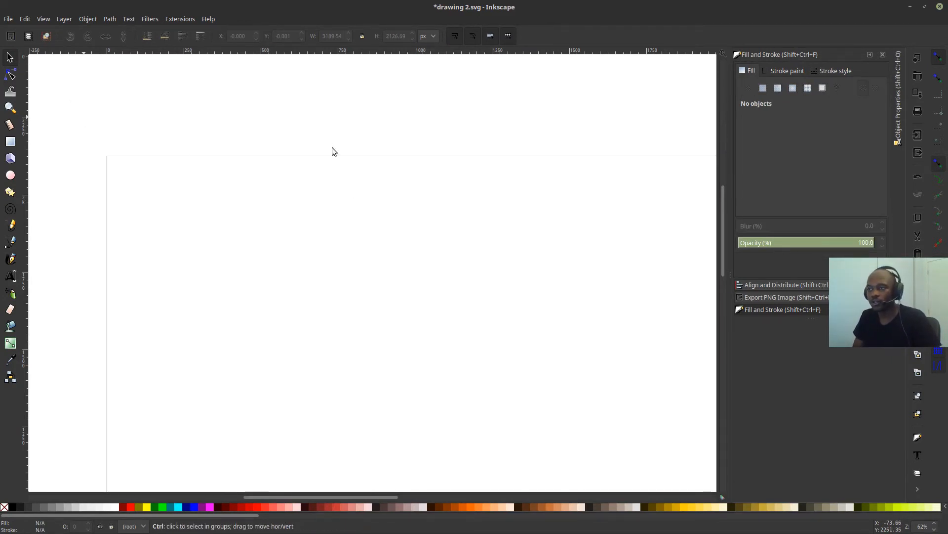
mouse_move(201, 219)
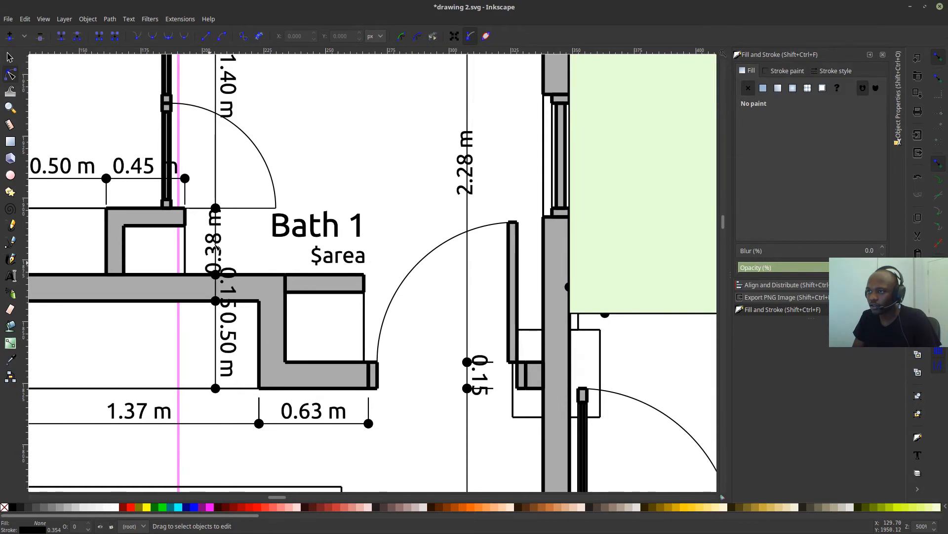
Set the wall path beside Bath 1 to a 0.5 px stroke width.
click(214, 242)
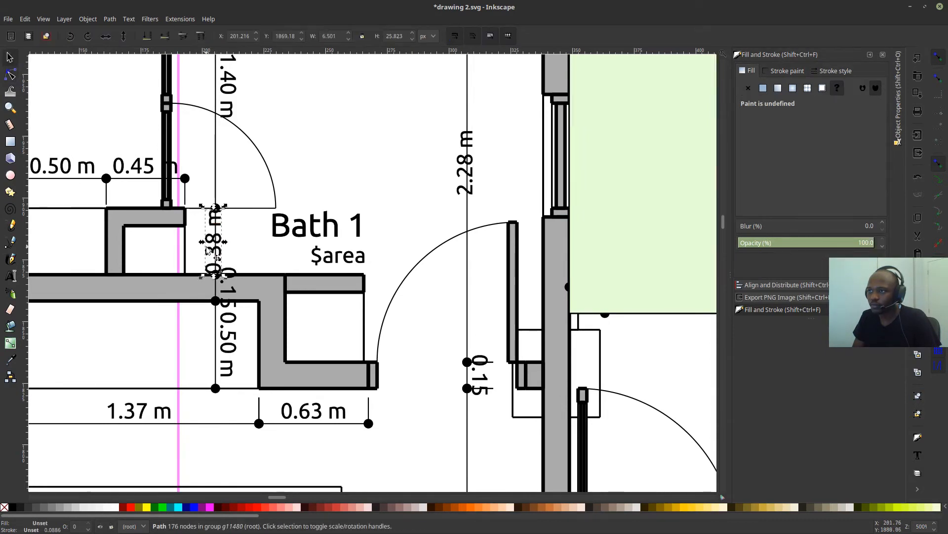
drag(212, 243, 216, 242)
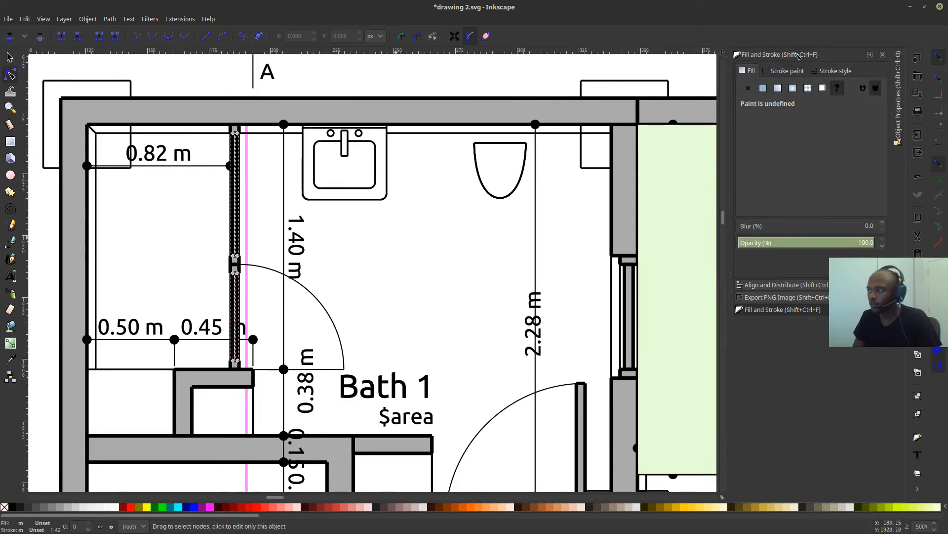
click(835, 70)
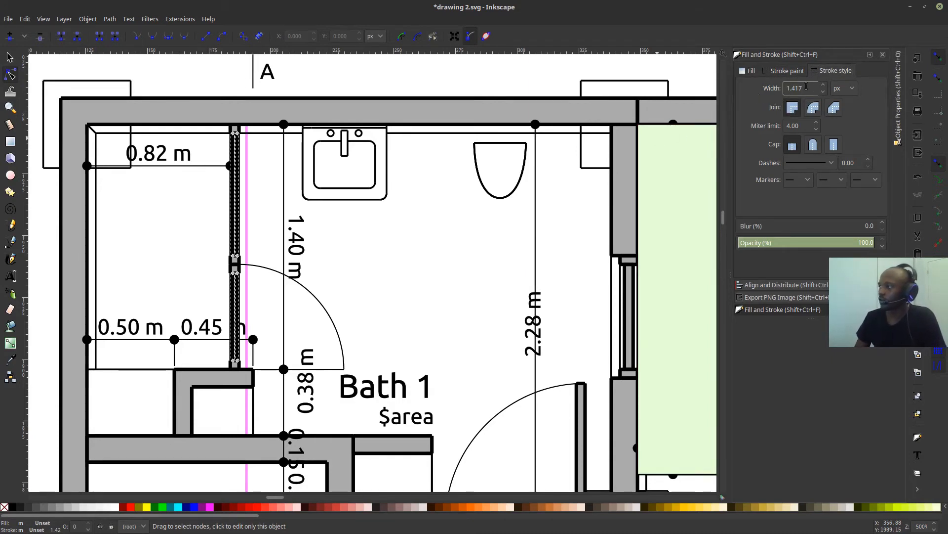
text(.500)
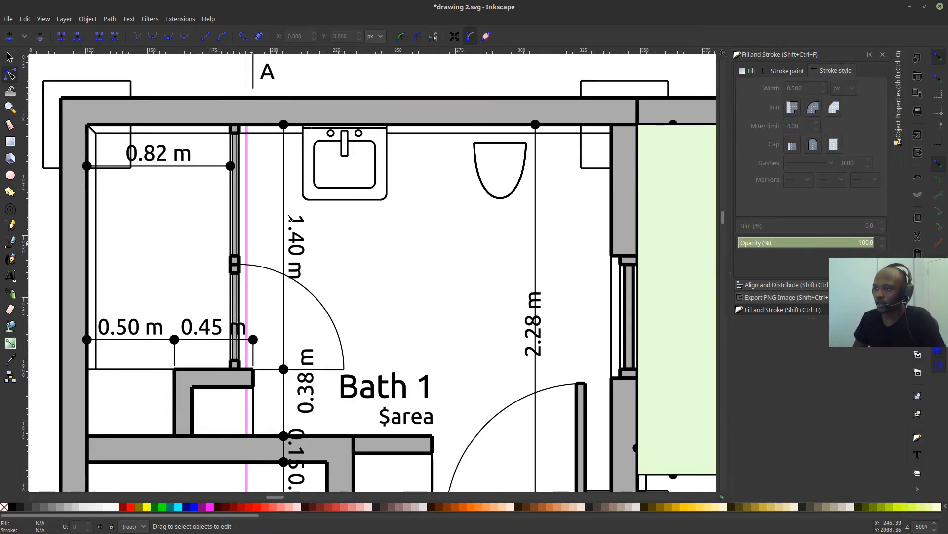
scroll(down, 3)
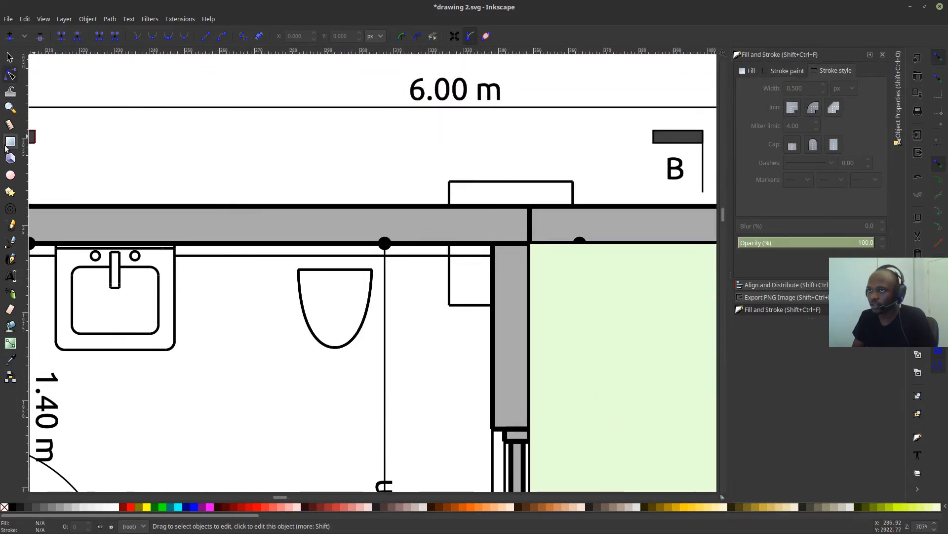
Give the toilet cistern rectangle a black fill, then switch it to no paint.
click(11, 142)
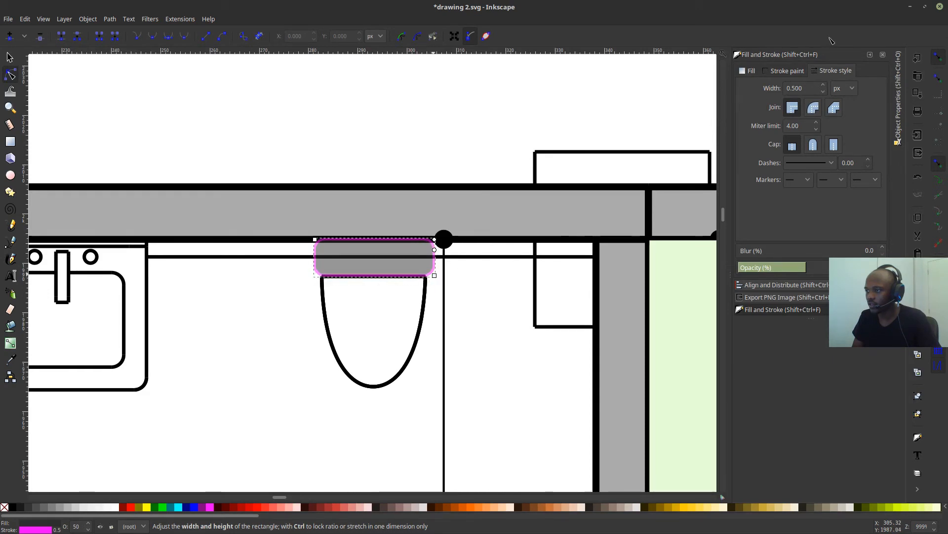
click(787, 70)
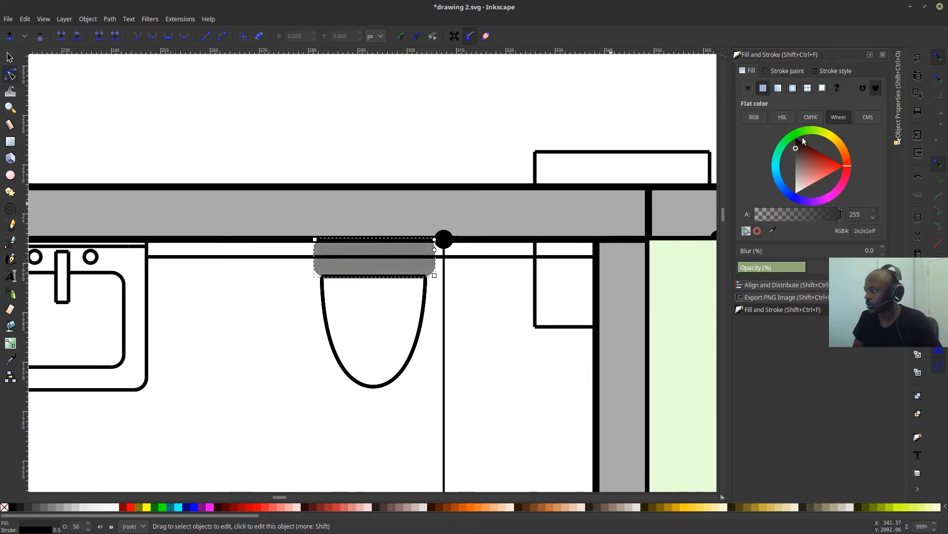
click(763, 88)
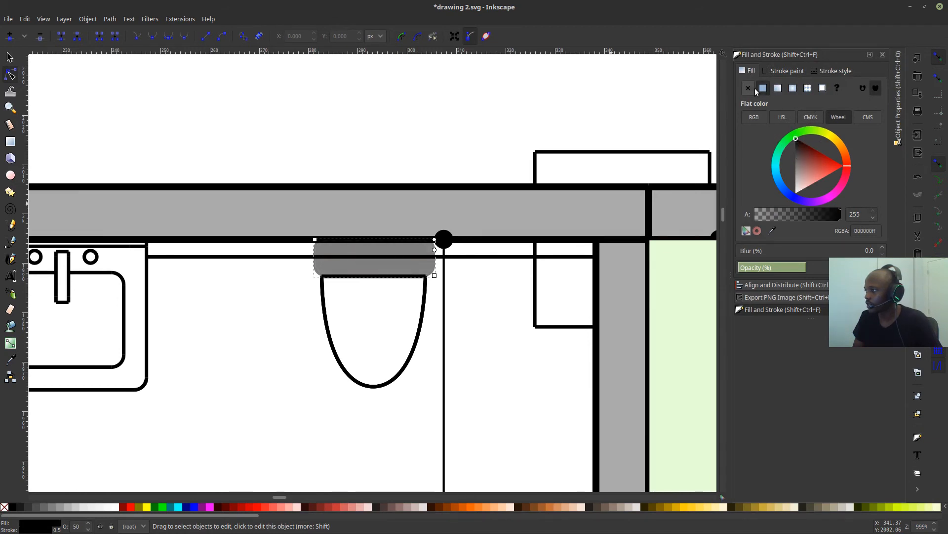
click(789, 70)
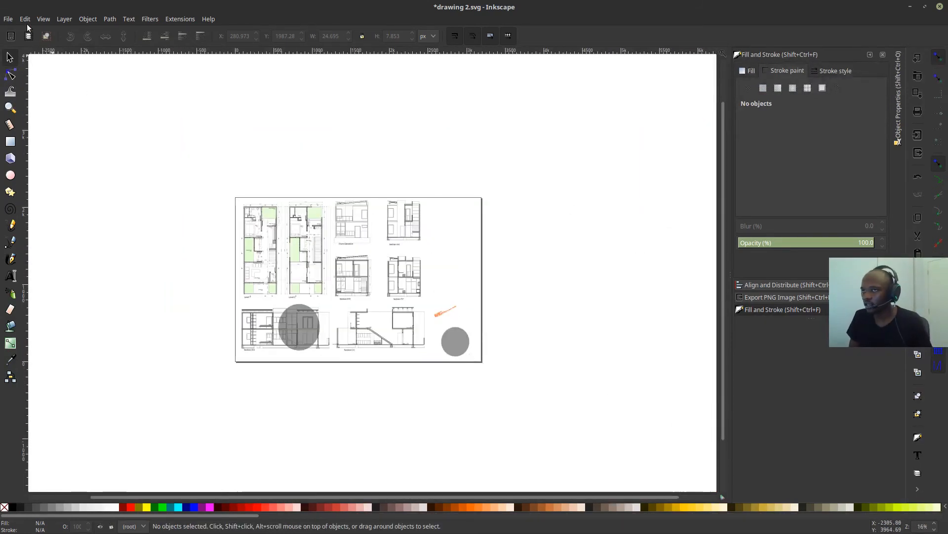
click(8, 19)
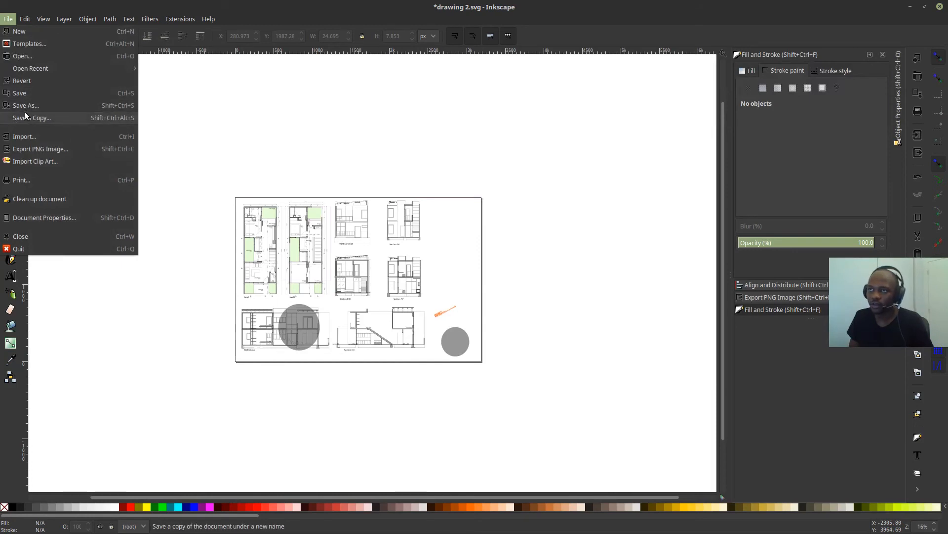
mouse_move(24, 137)
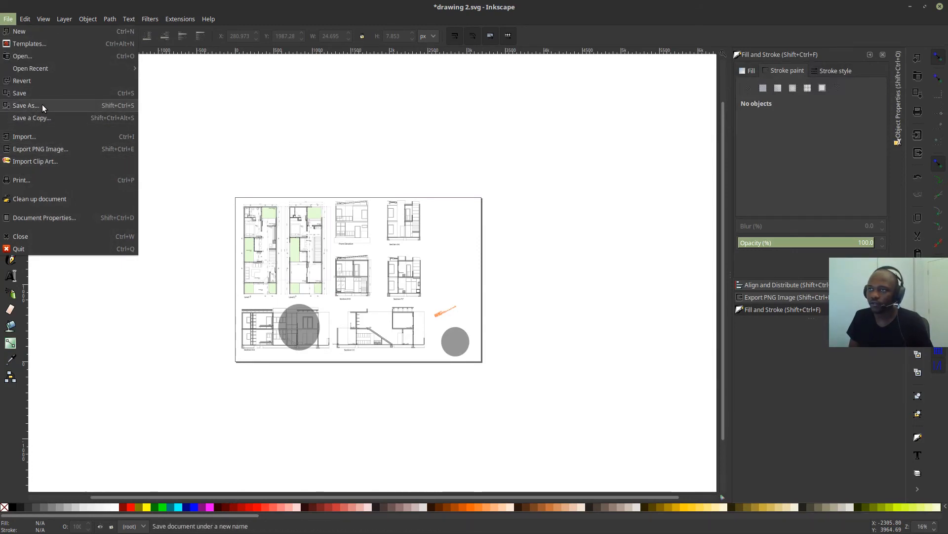
click(25, 105)
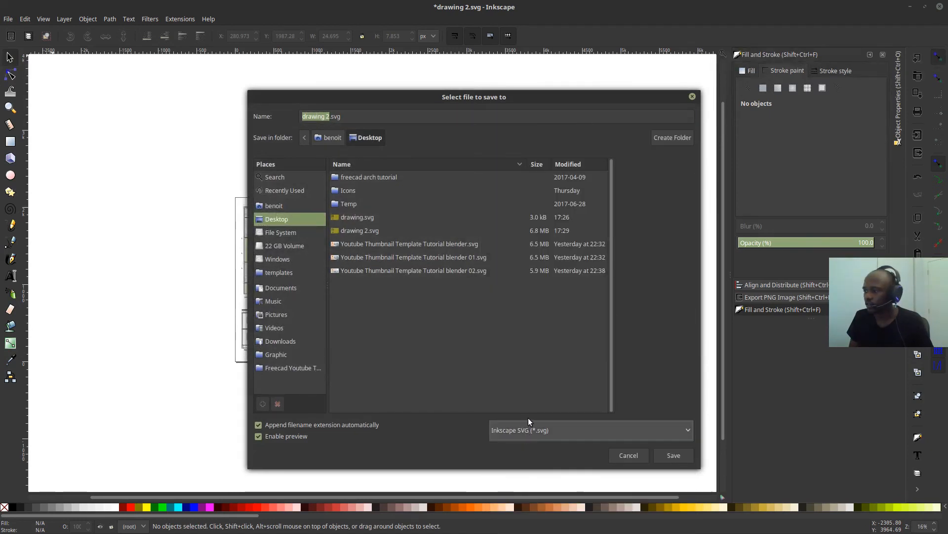
click(590, 429)
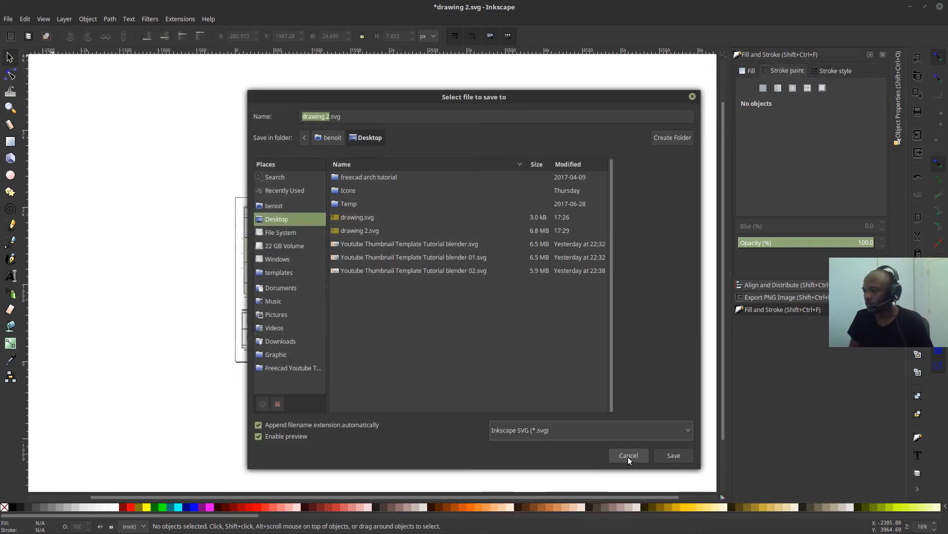
click(628, 455)
text(Section C-C)
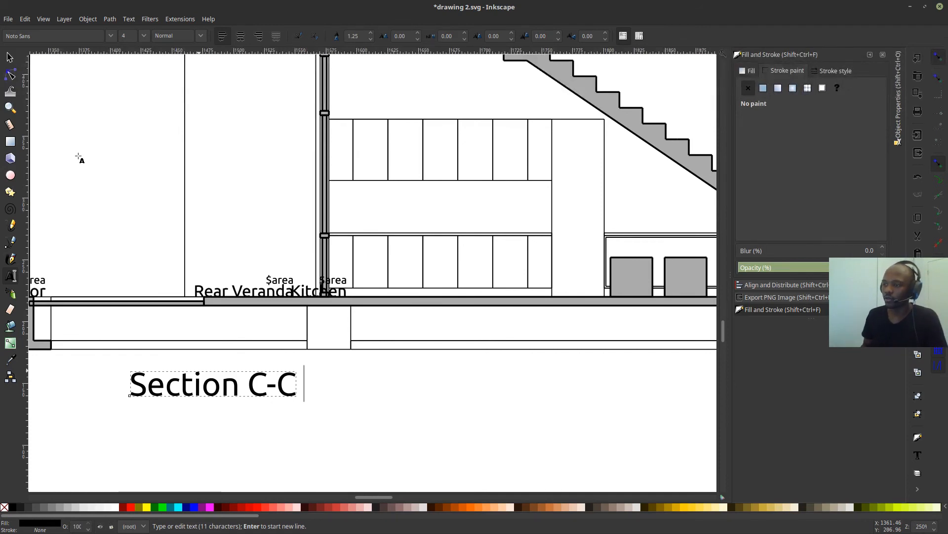
mouse_move(307, 367)
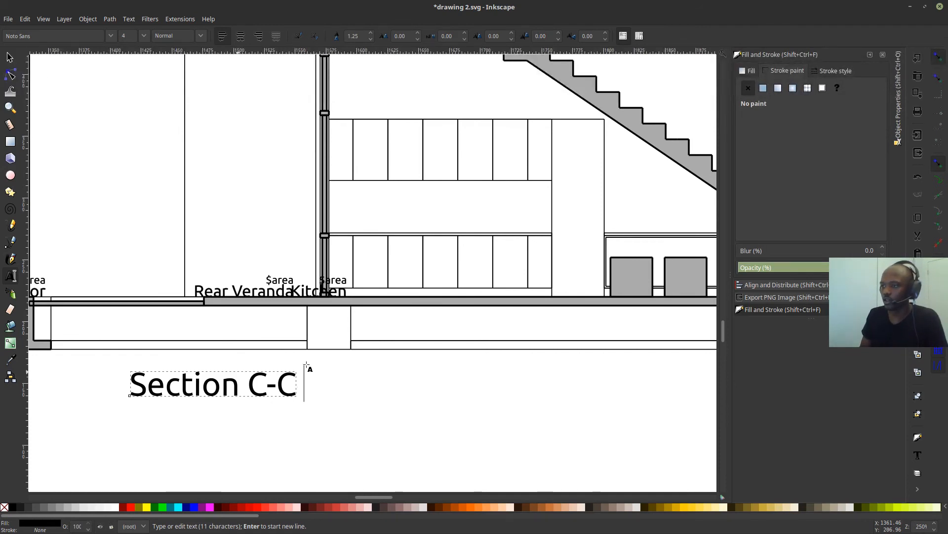
Insert 'ahh' after the first C so the label reads 'Section Cahh-C'.
text(ahh)
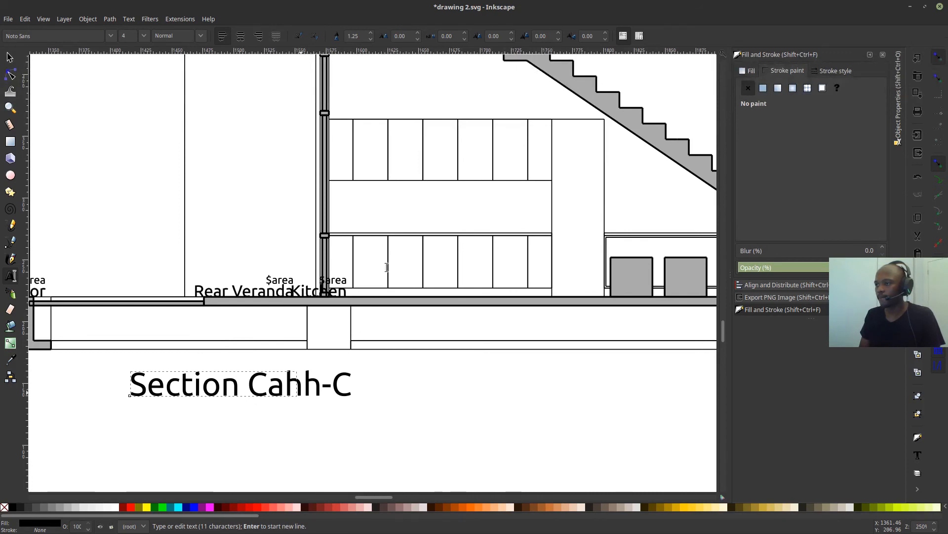
mouse_move(387, 268)
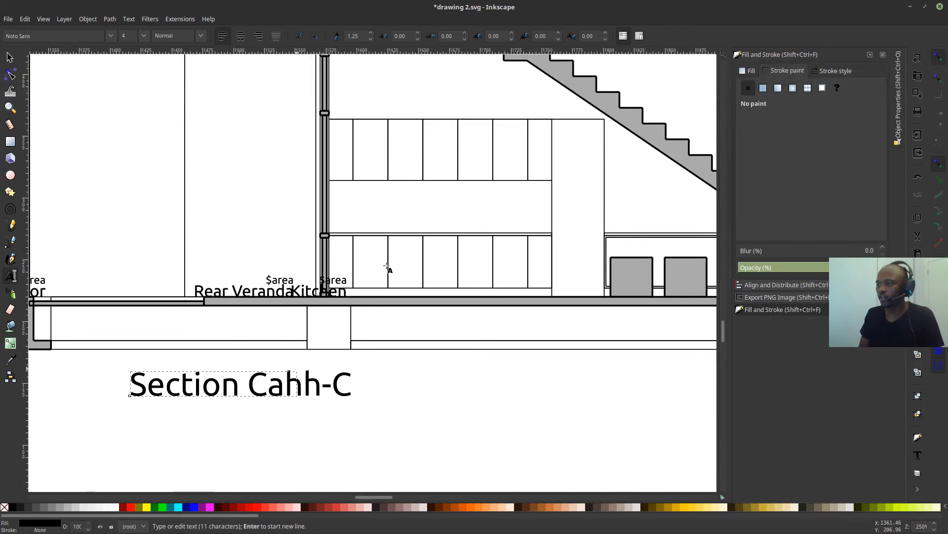
mouse_move(394, 250)
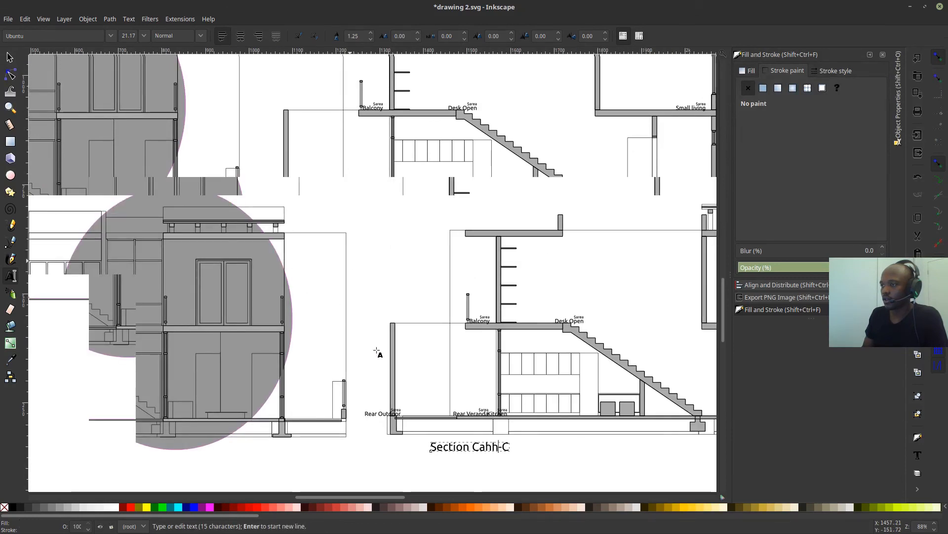
scroll(down, 3)
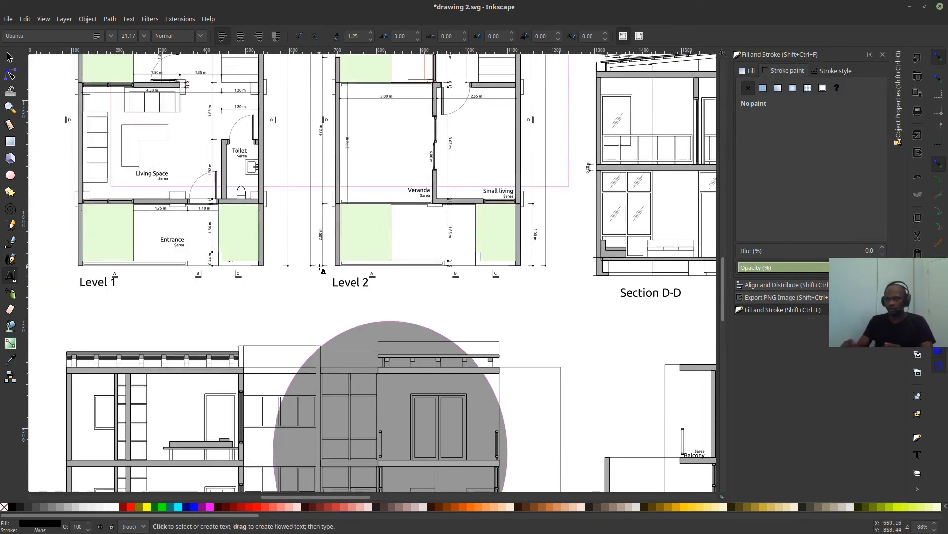
mouse_move(281, 200)
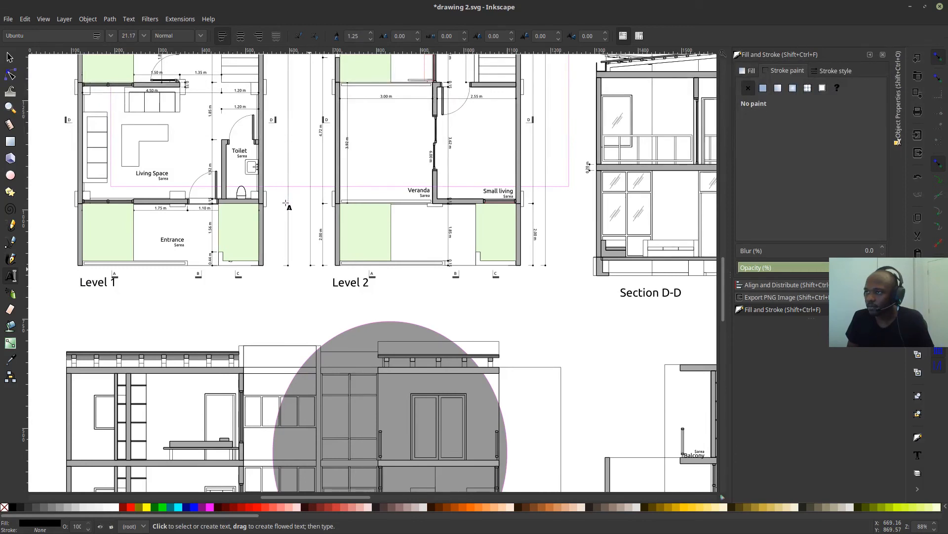
mouse_move(320, 283)
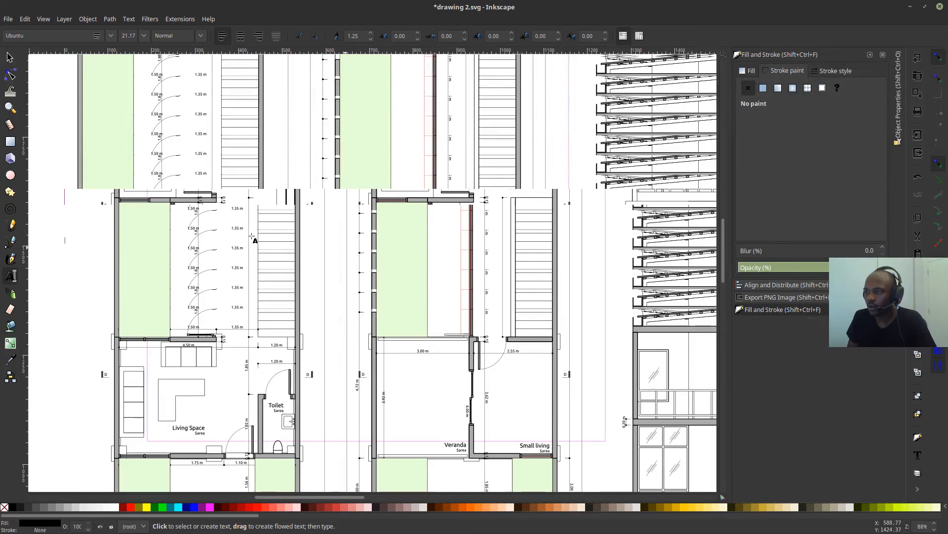
mouse_move(224, 273)
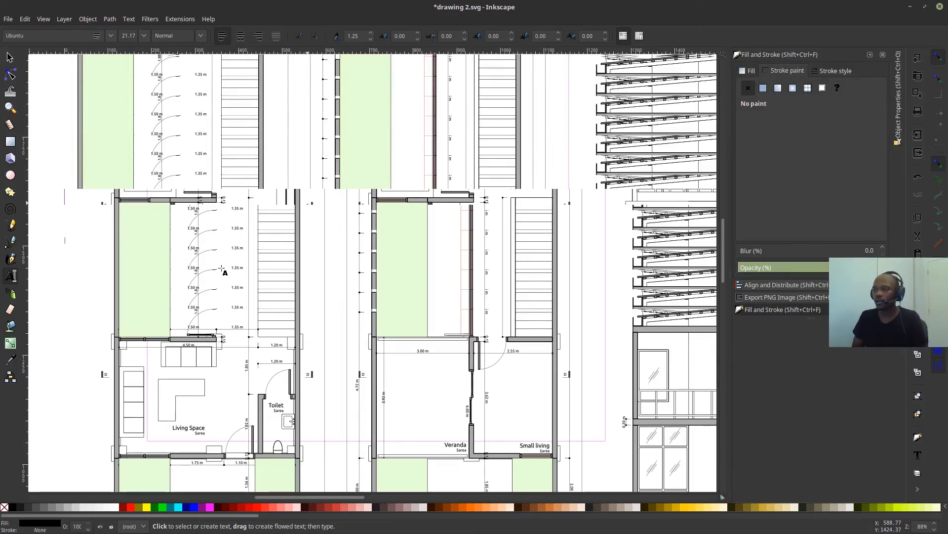
mouse_move(207, 289)
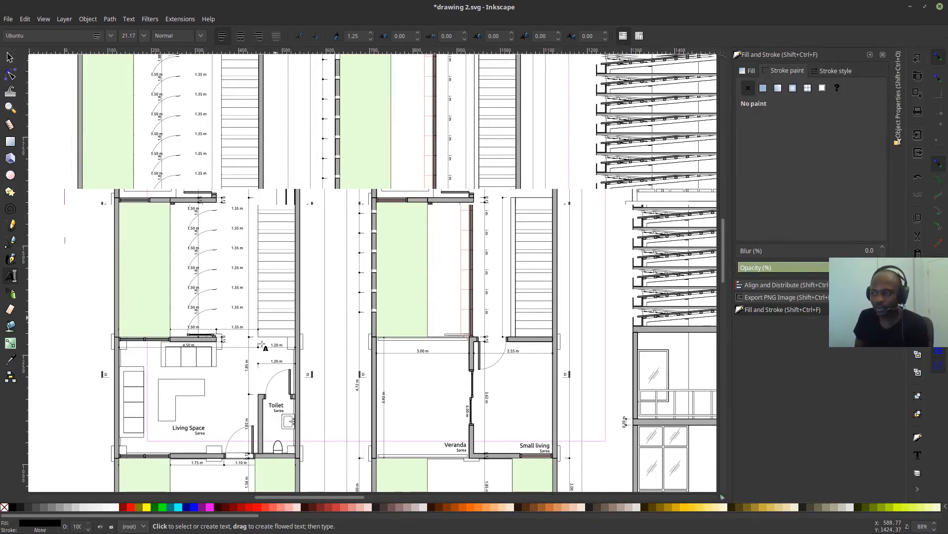
mouse_move(310, 314)
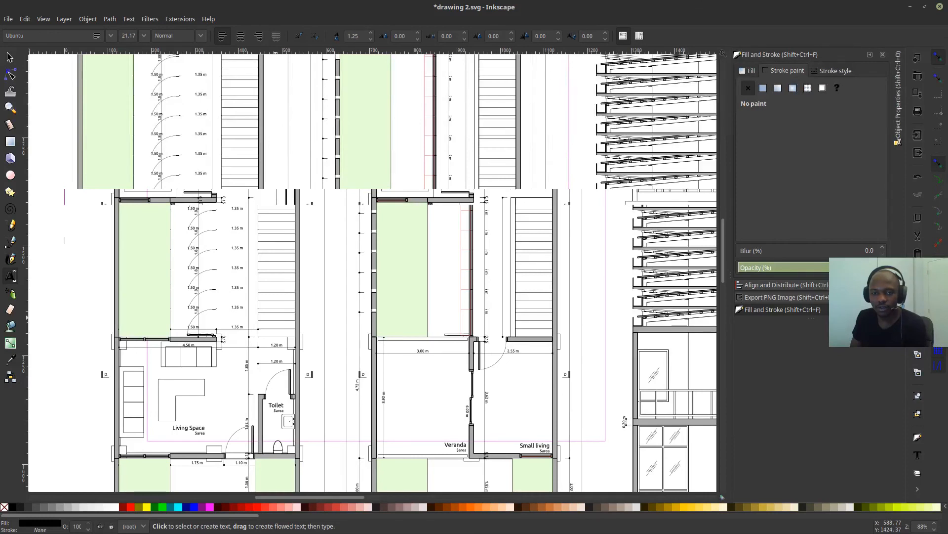
mouse_move(89, 94)
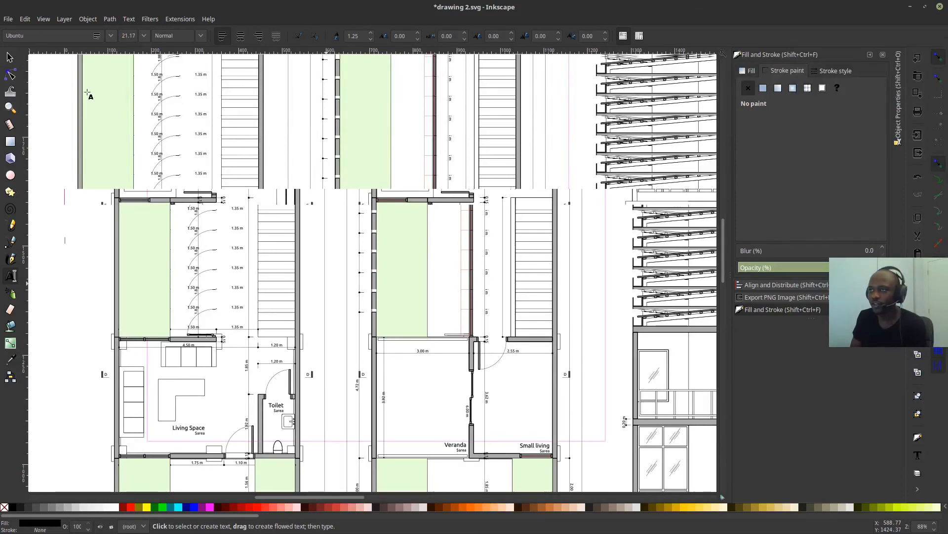
mouse_move(408, 213)
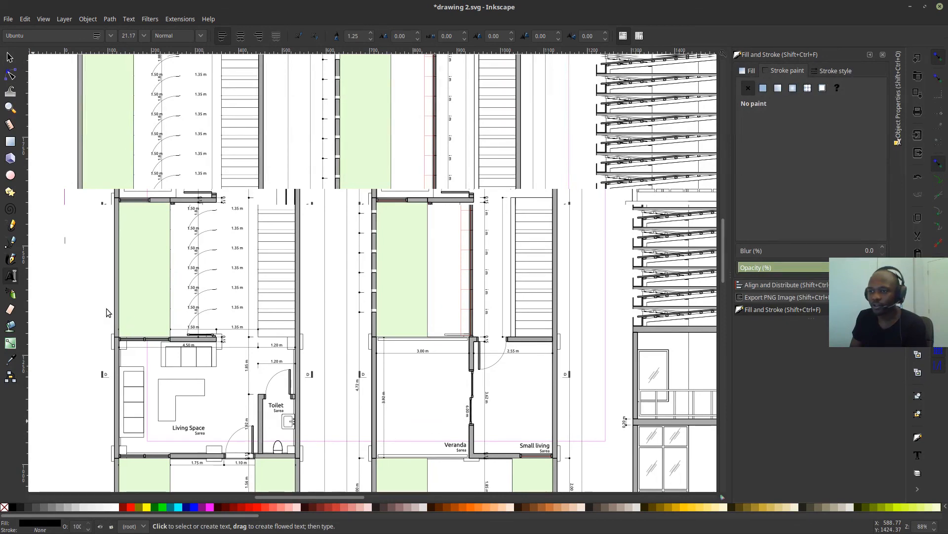
mouse_move(111, 305)
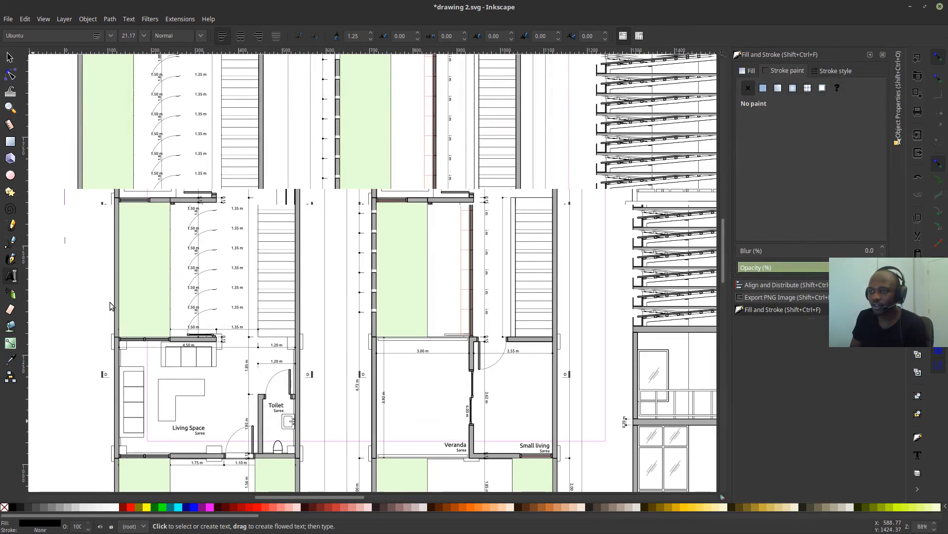